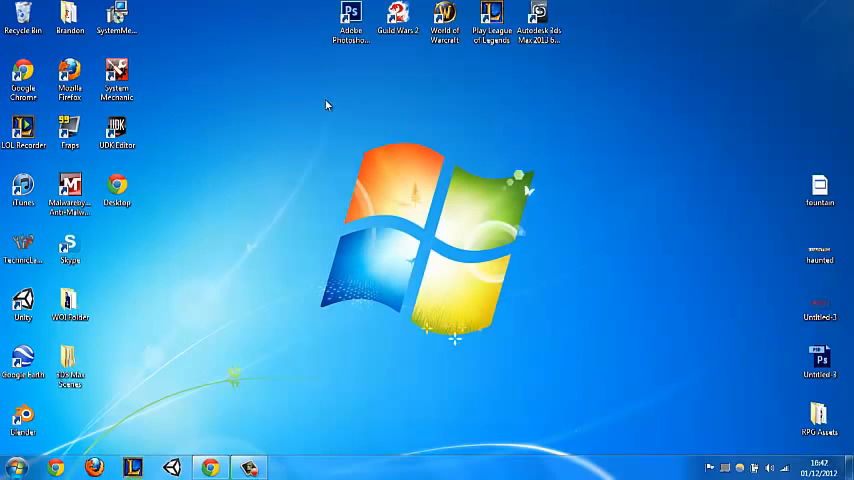
mouse_move(293, 138)
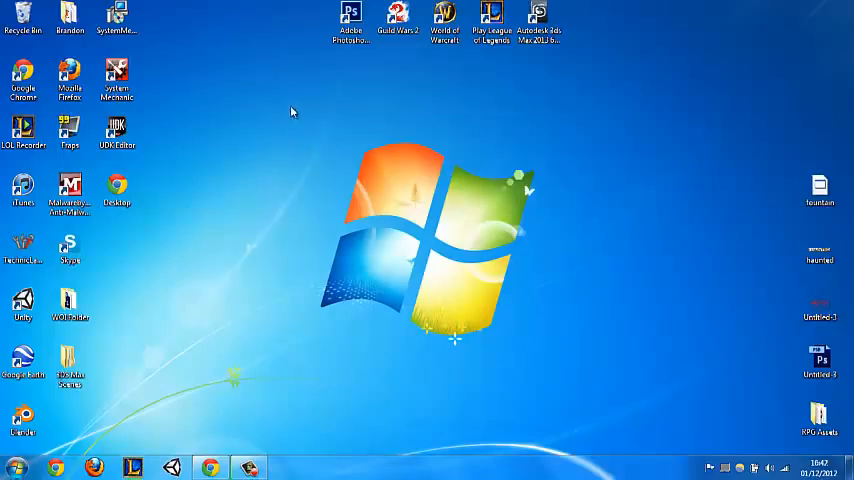
mouse_move(292, 105)
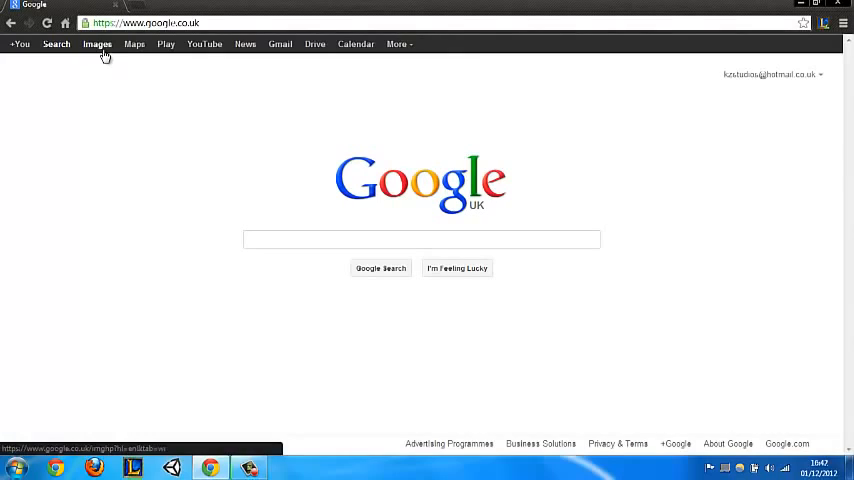
Step: Search Google Images for 'island heightmap'
left_click(421, 239)
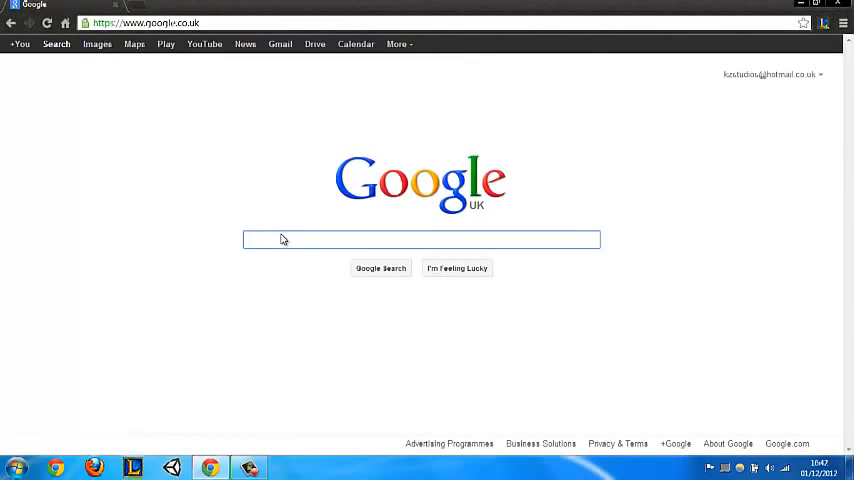
type("islam")
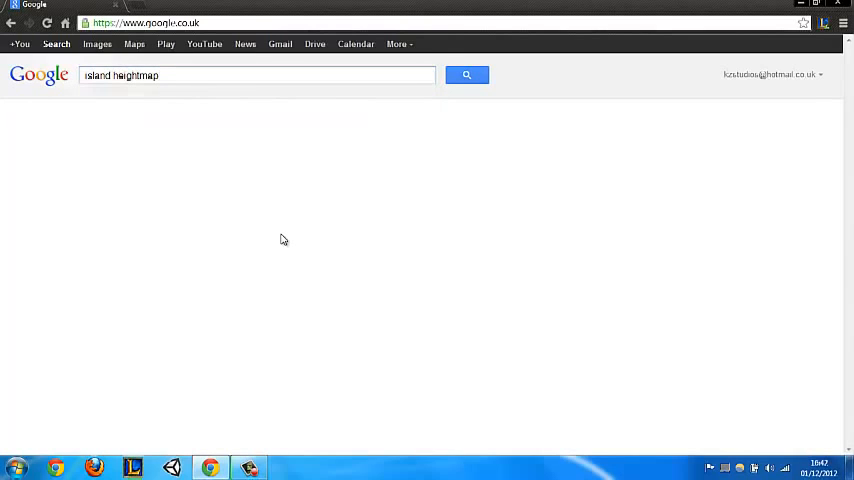
left_click(466, 74)
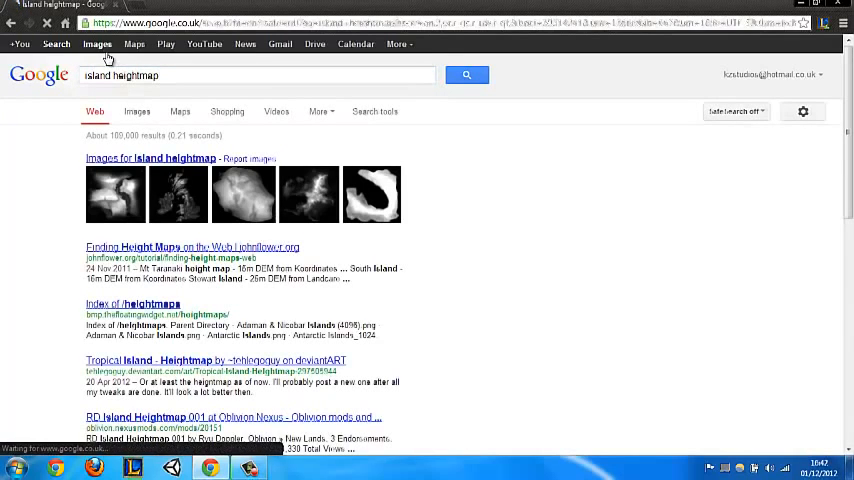
left_click(137, 111)
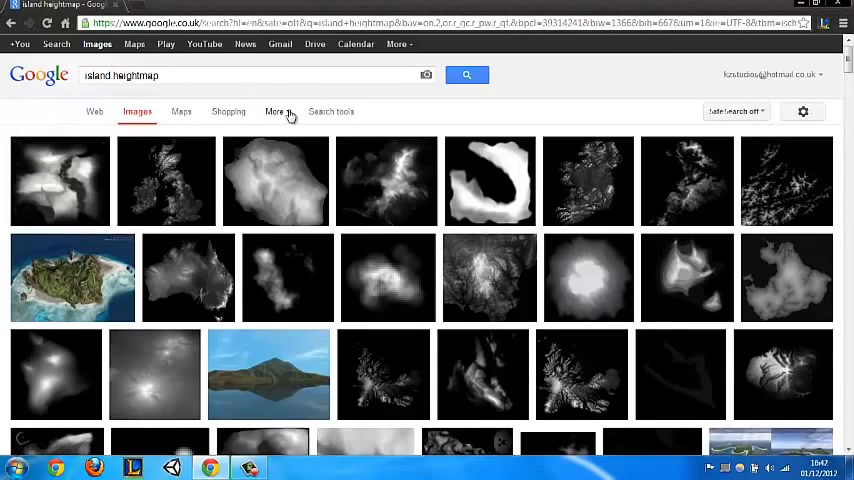
Step: Open a grayscale island heightmap result and save it to the Desktop
scroll("down", 3)
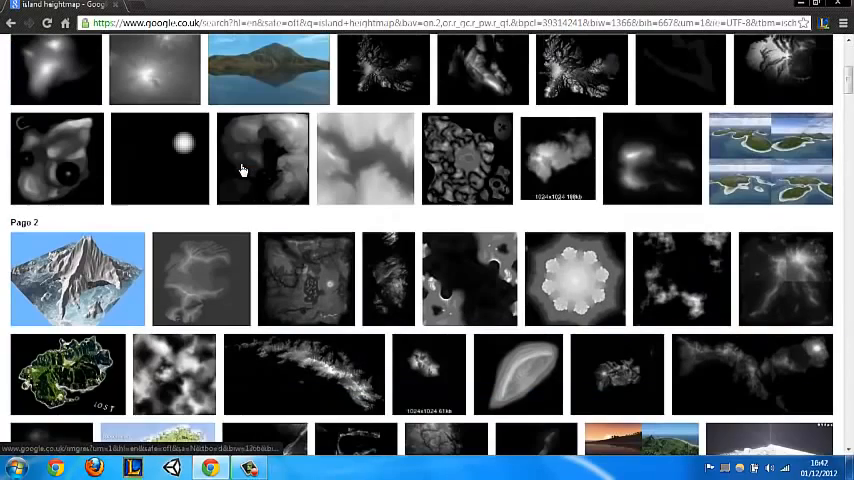
left_click(200, 278)
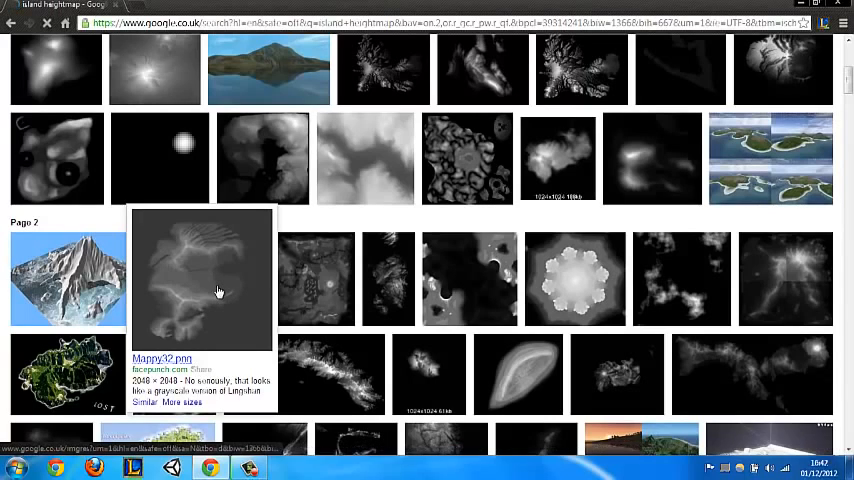
left_click(200, 280)
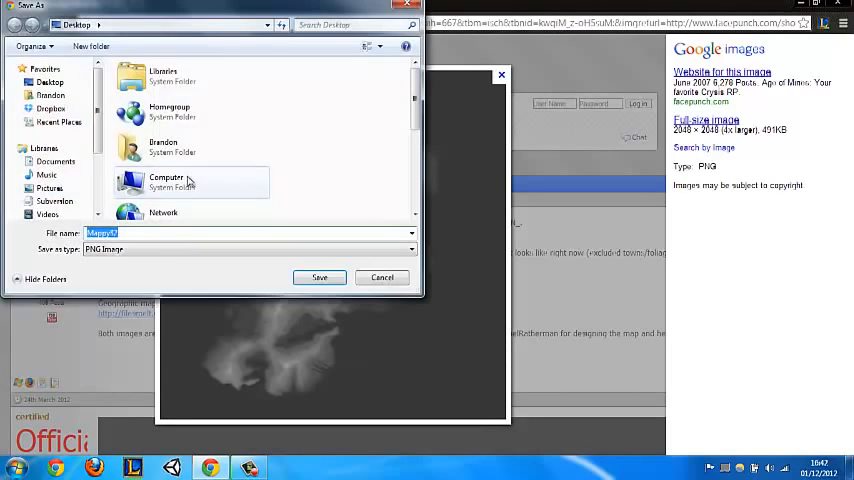
left_click(319, 277)
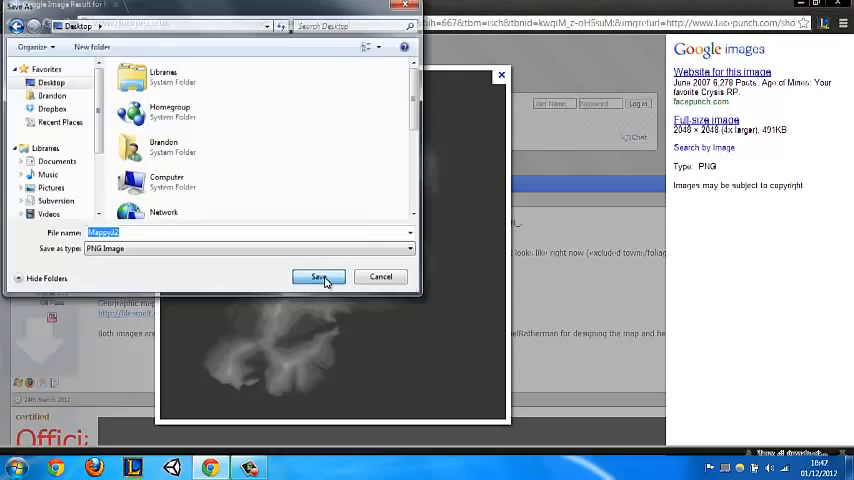
left_click(318, 277)
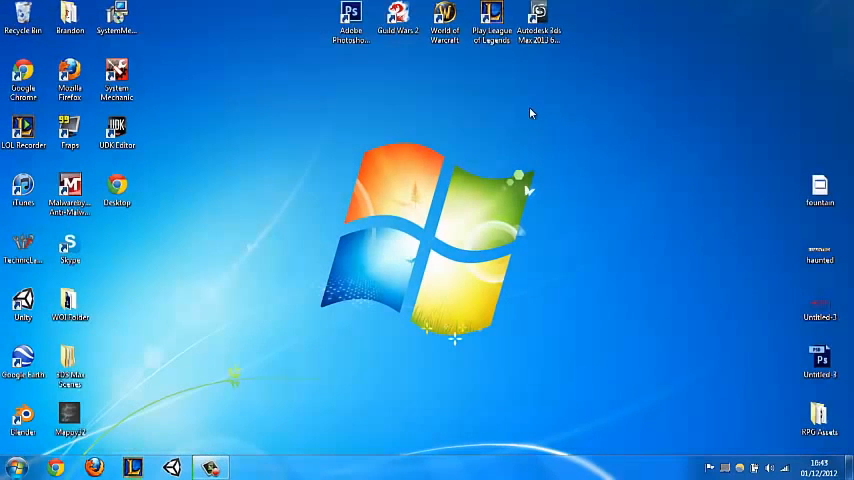
Step: Move the downloaded heightmap to mid-desktop and launch Photoshop CS6
left_click_drag(69, 418, 303, 303)
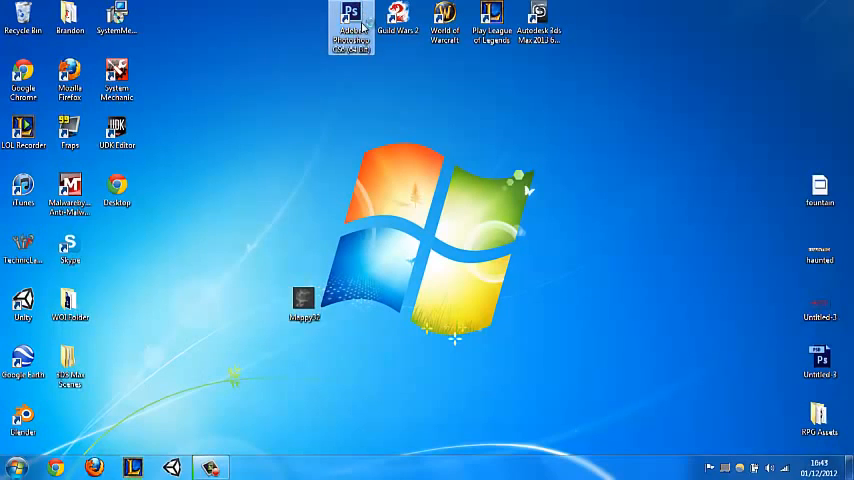
double_click(350, 25)
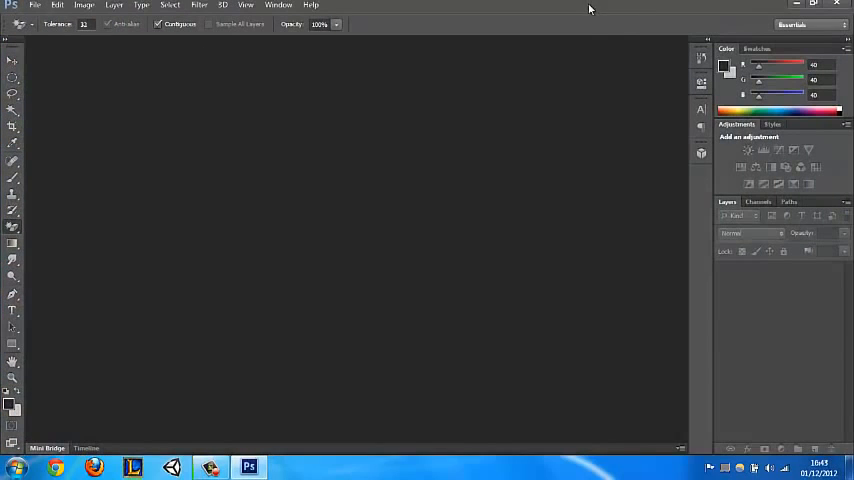
left_click(813, 5)
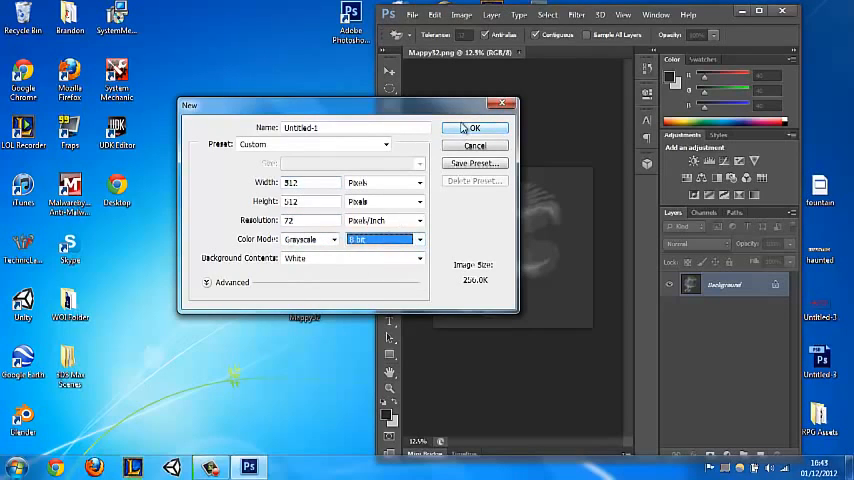
Step: Create the 512×512 grayscale document and place the heightmap in it as a rasterized layer
left_click(474, 127)
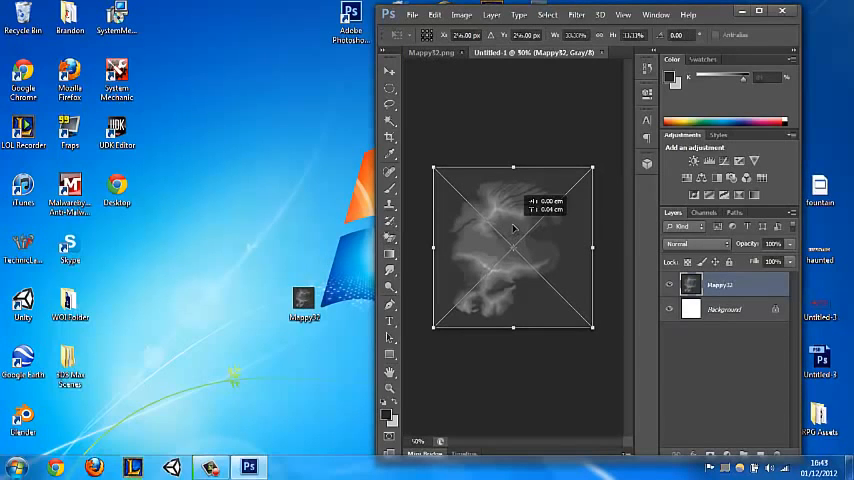
left_click(758, 11)
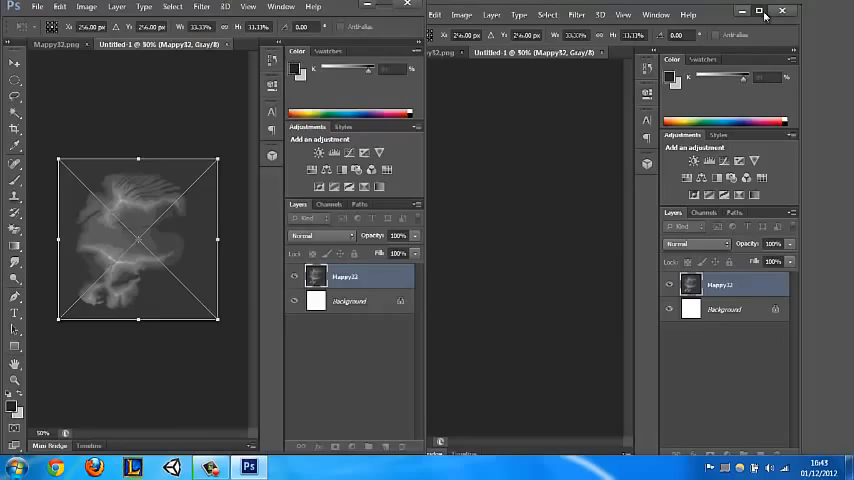
left_click(764, 11)
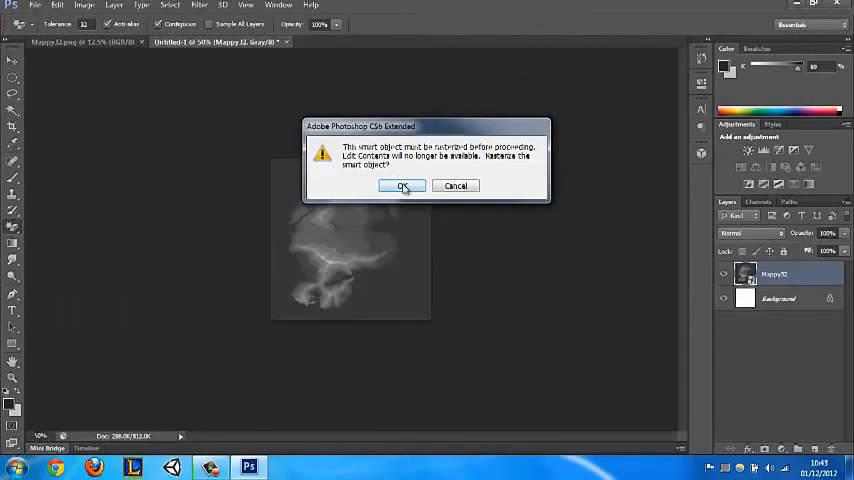
left_click(402, 187)
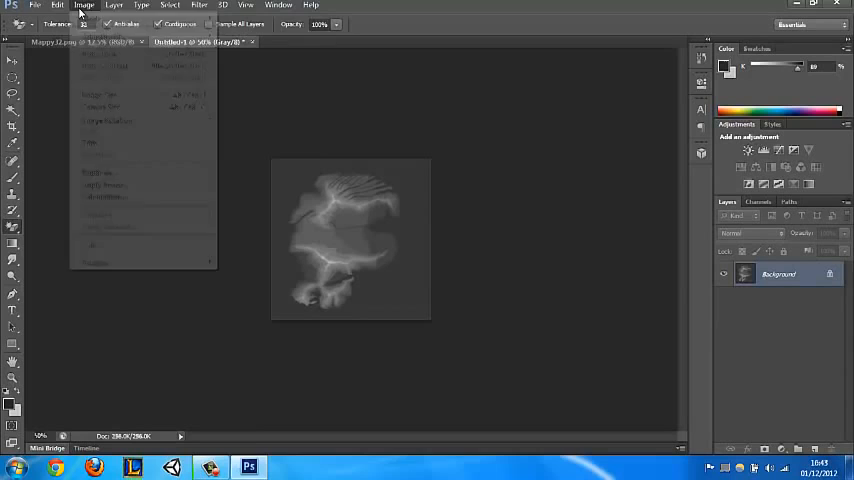
Step: Flatten the image and apply Auto Contrast to the heightmap
left_click(57, 5)
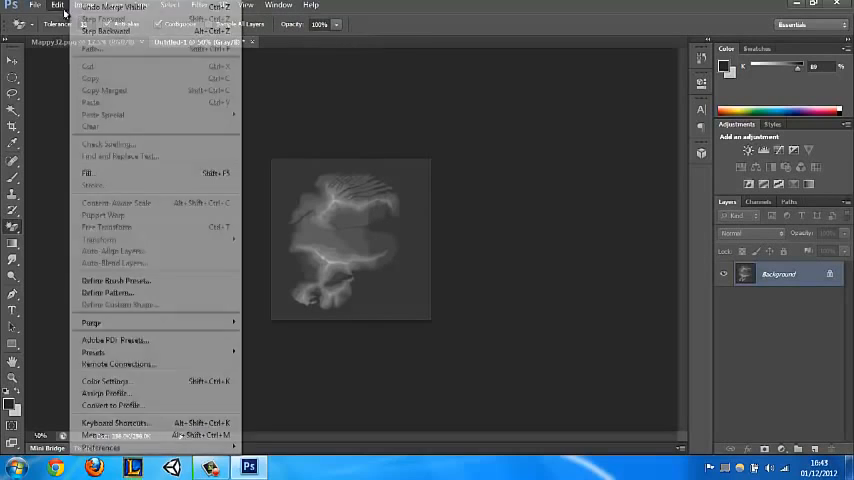
left_click(84, 5)
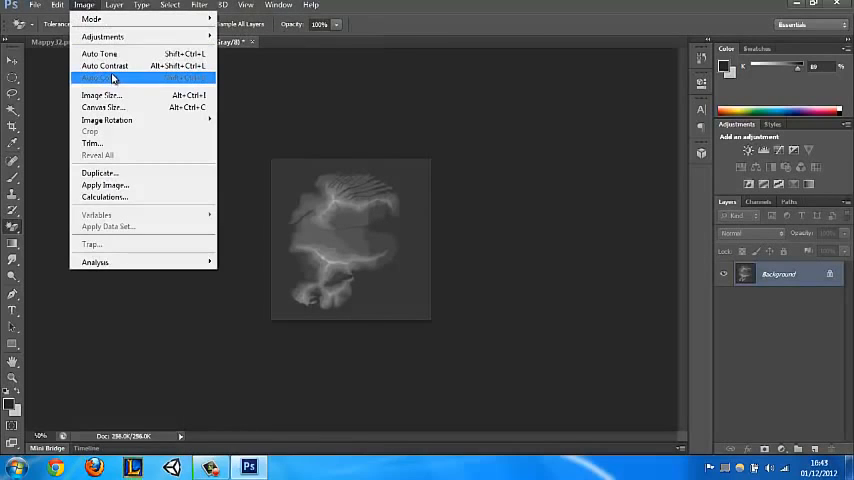
left_click(95, 78)
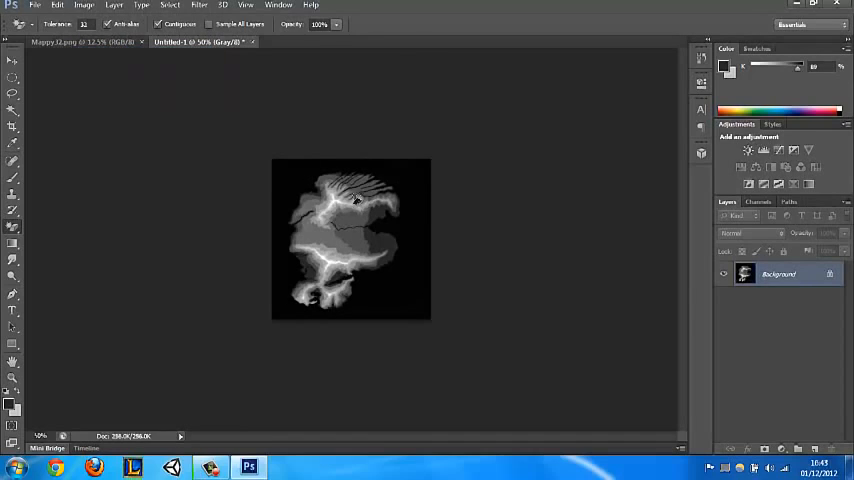
mouse_move(445, 213)
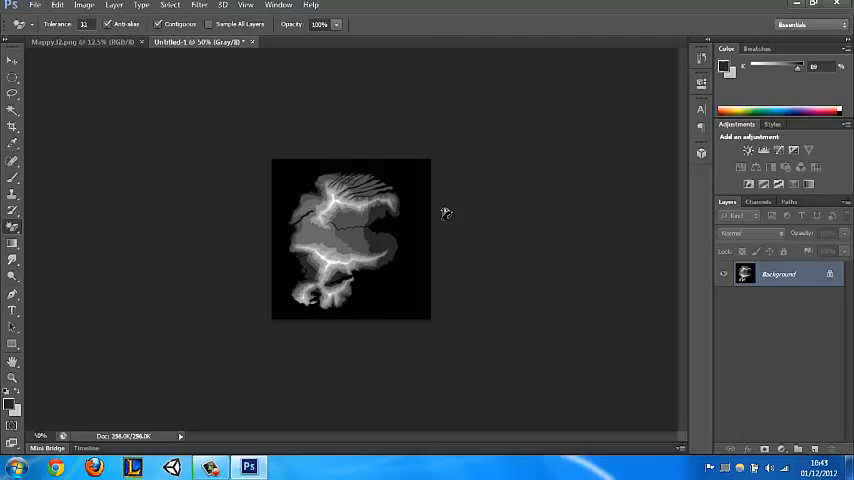
mouse_move(372, 285)
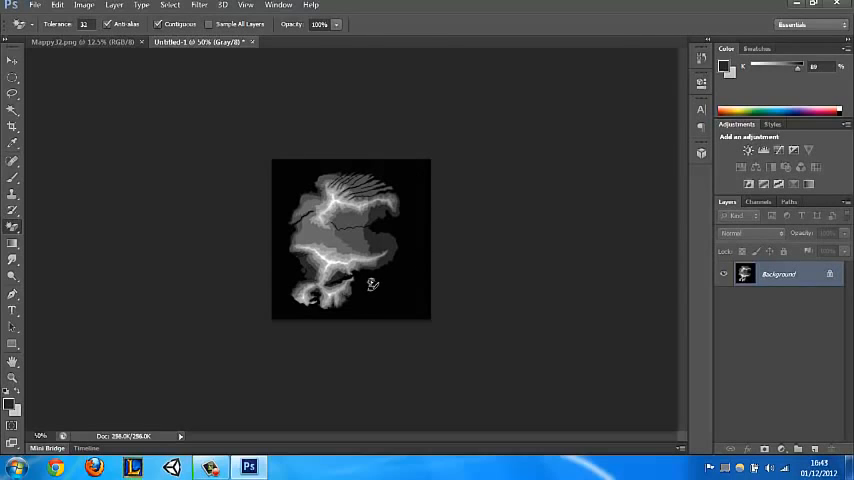
Step: Save the heightmap to the Desktop in Photoshop Raw (*.RAW) format
left_click(57, 6)
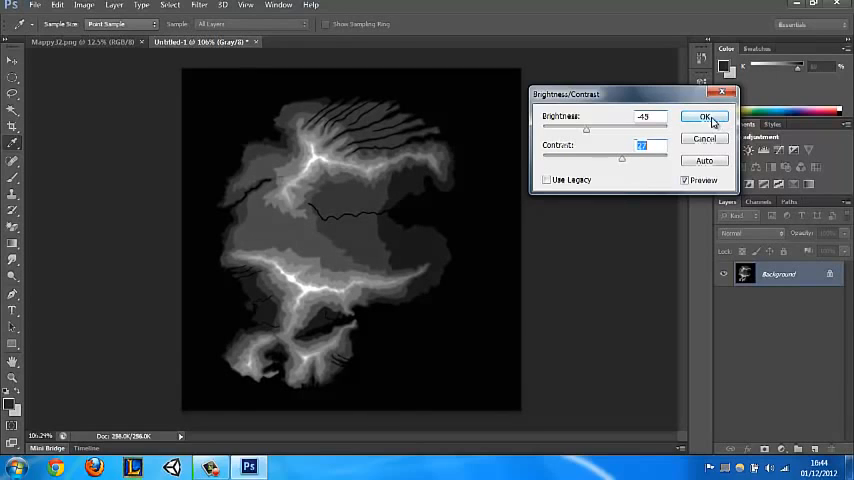
left_click(34, 5)
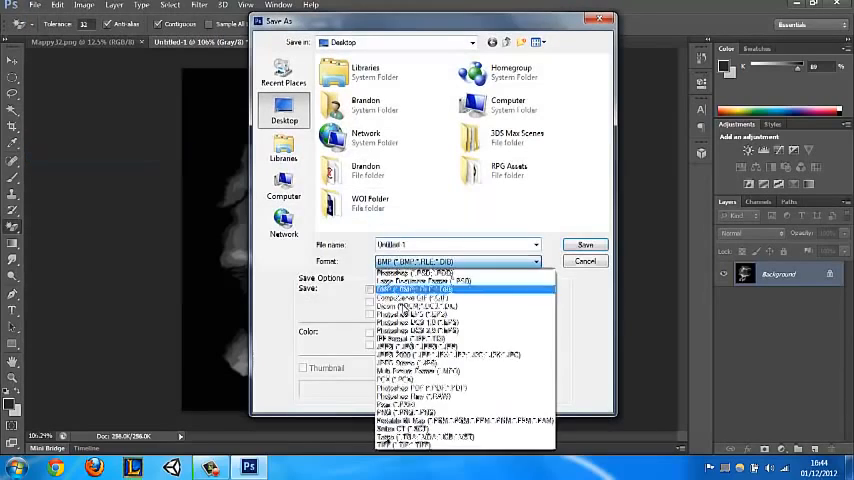
left_click(420, 280)
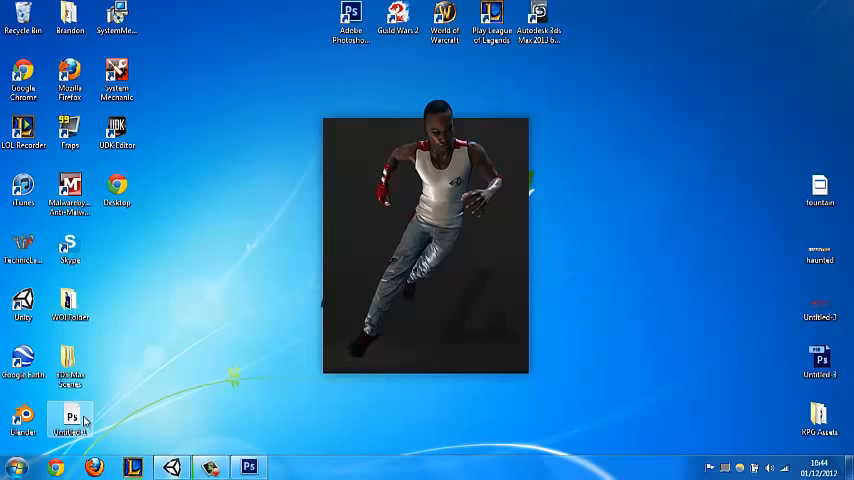
Step: Return to Unity and create a new untitled scene with a flat terrain
left_click(171, 467)
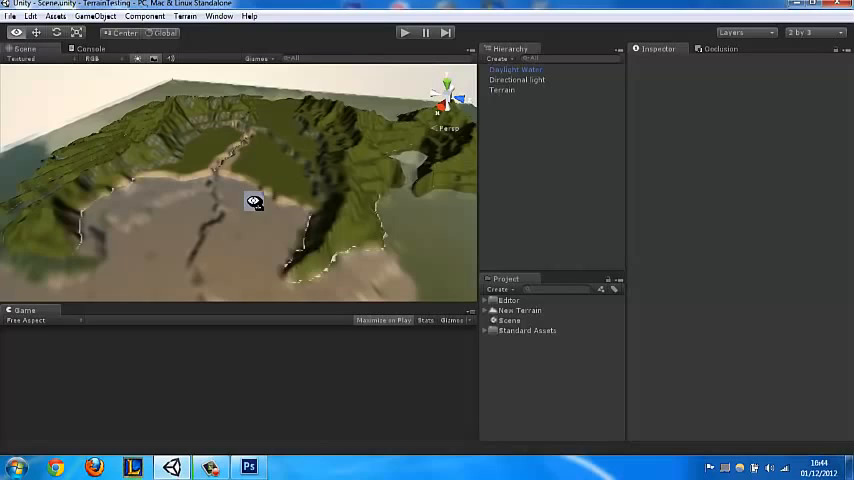
left_click_drag(250, 200, 280, 170)
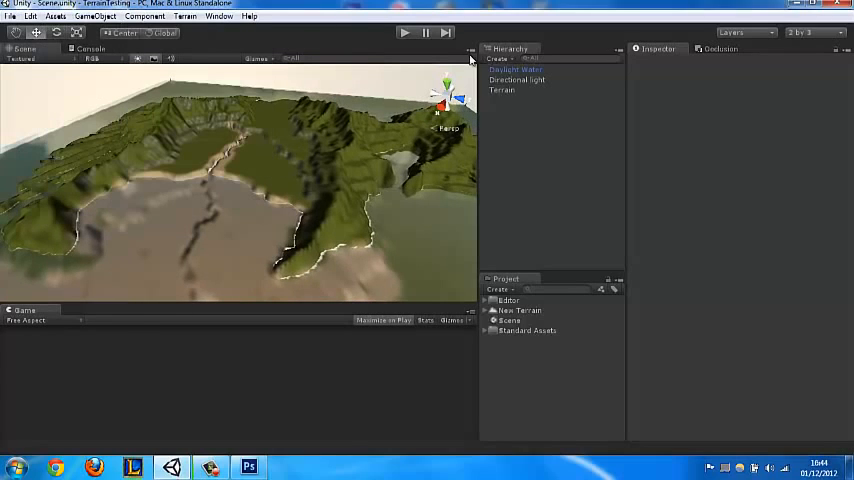
left_click(502, 90)
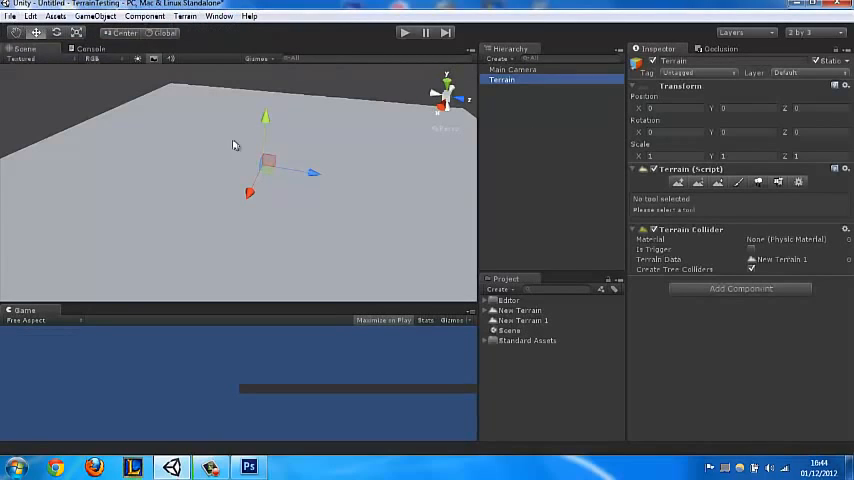
Step: Set terrain width and length 2000, height 200, heightmap resolution 513
left_click(184, 16)
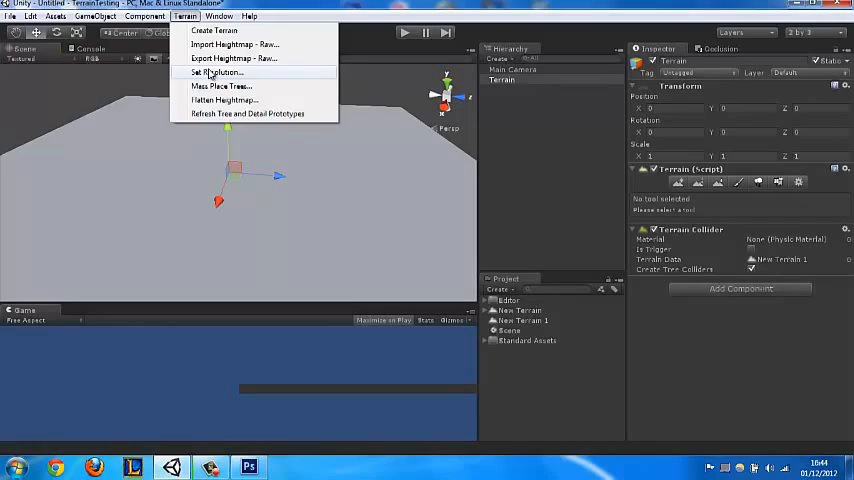
left_click(218, 16)
type("200")
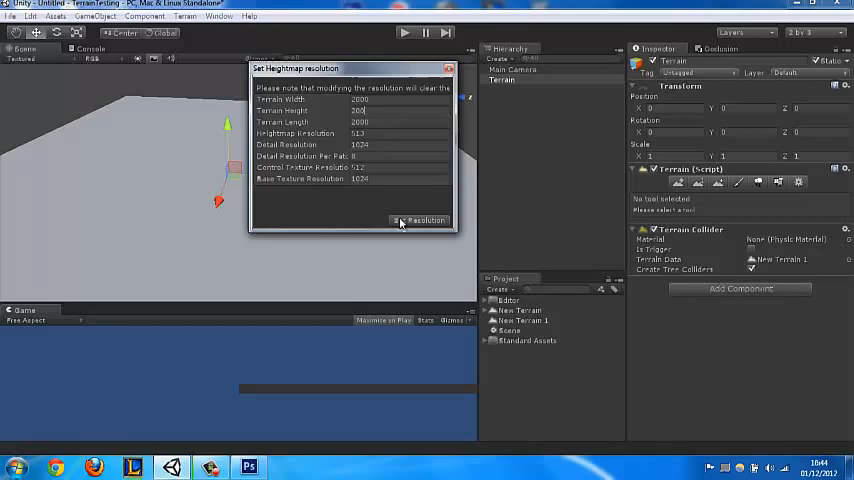
left_click(422, 220)
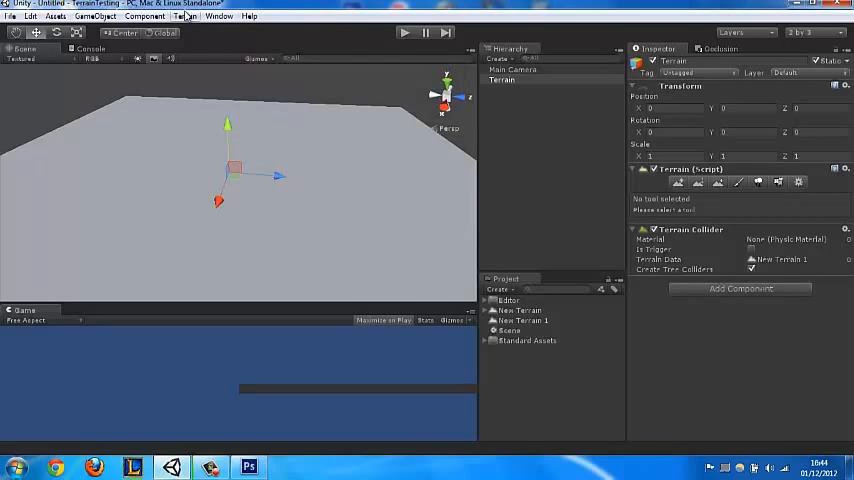
left_click(184, 16)
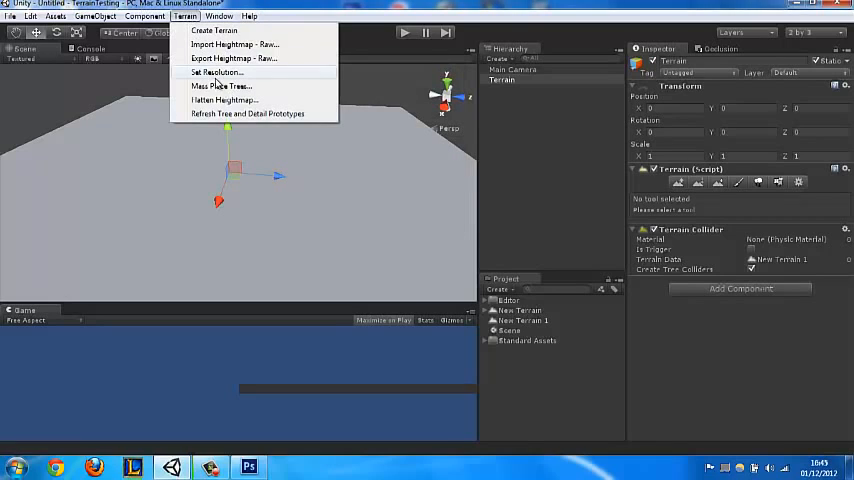
Step: Import the RAW heightmap from the Desktop into the terrain
left_click(233, 45)
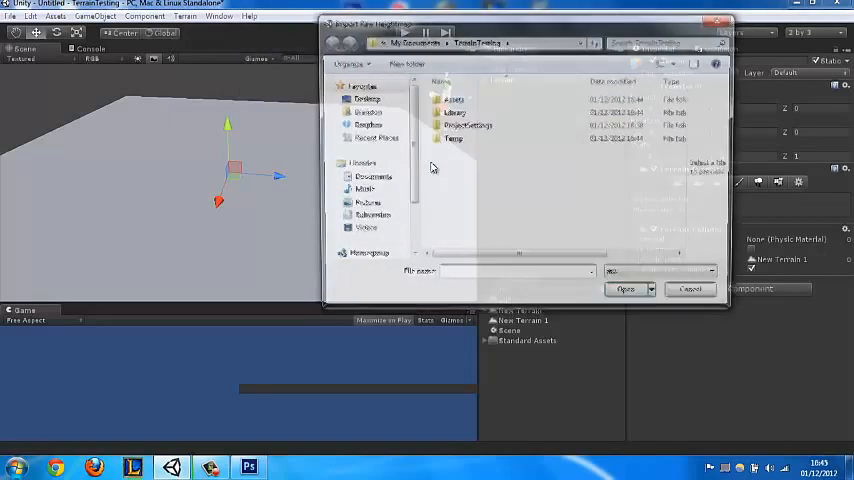
left_click(363, 98)
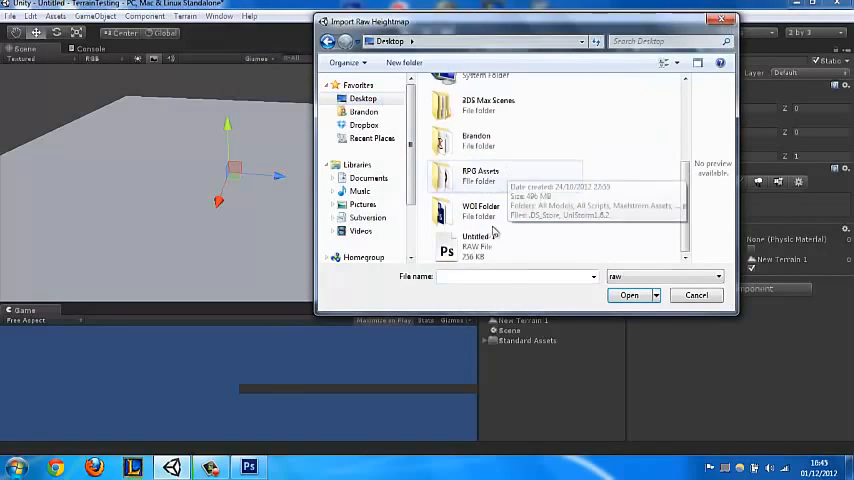
left_click(629, 295)
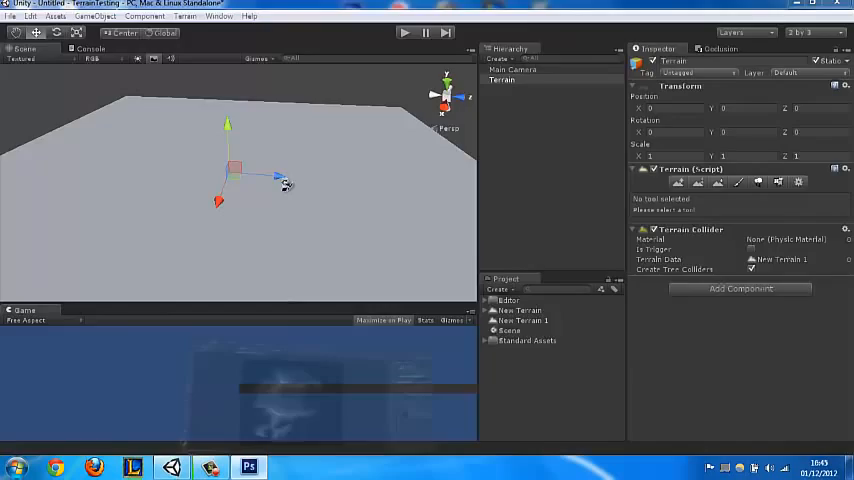
left_click(248, 467)
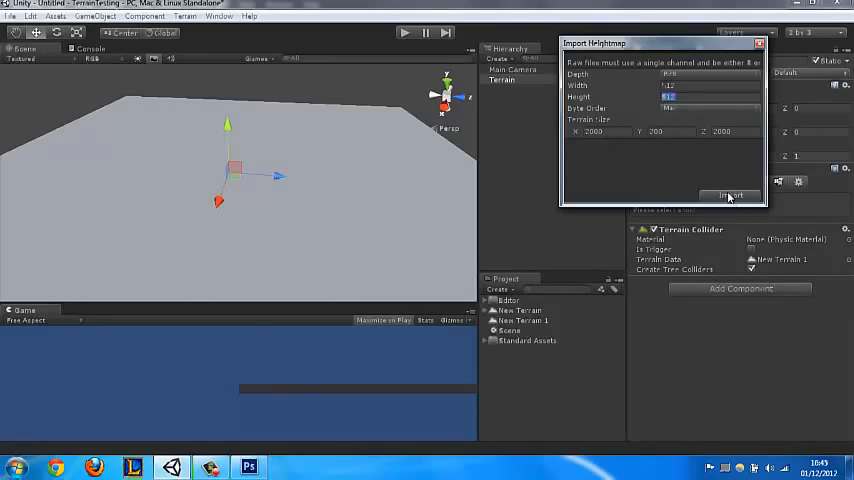
left_click(731, 196)
type("first")
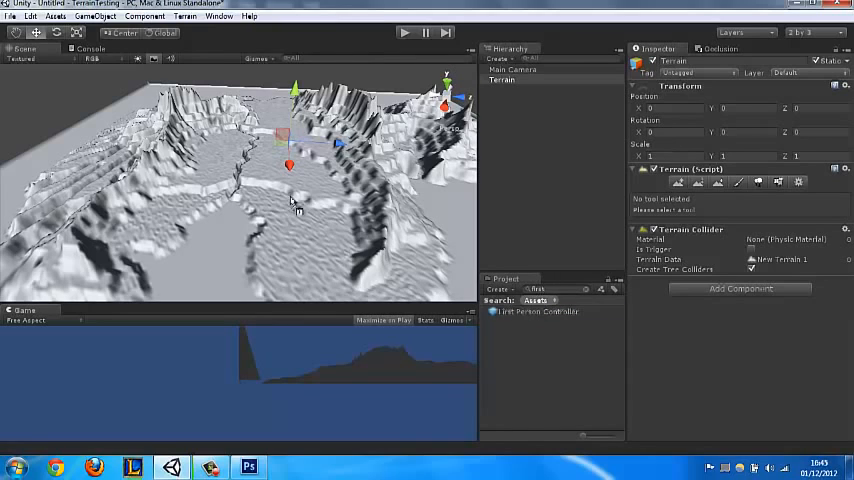
Step: Place a First Person Controller and a Directional Light in the terrain scene
left_click(530, 69)
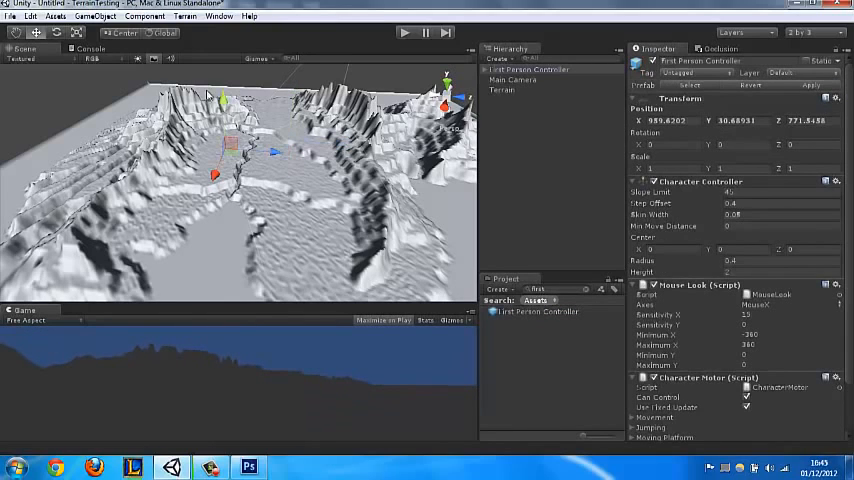
left_click(95, 16)
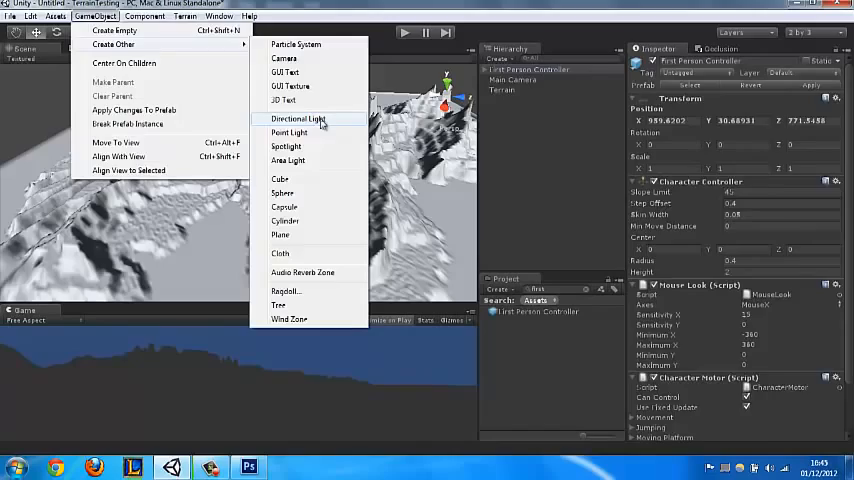
left_click(297, 119)
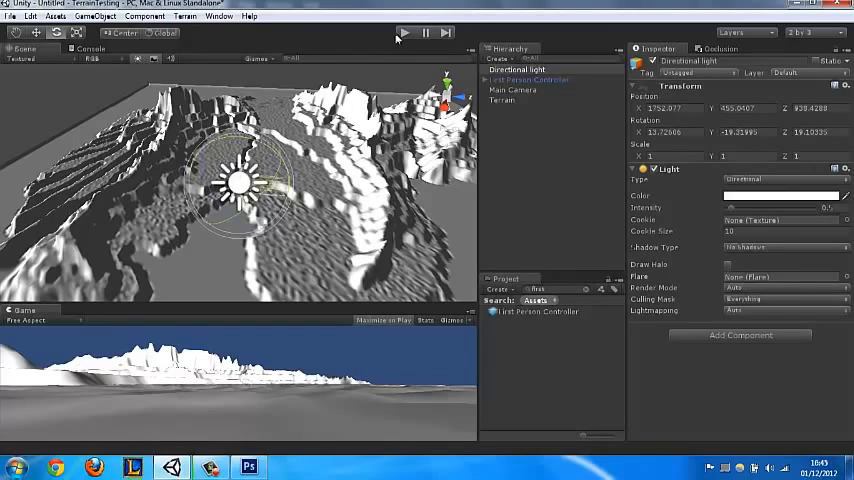
left_click(405, 33)
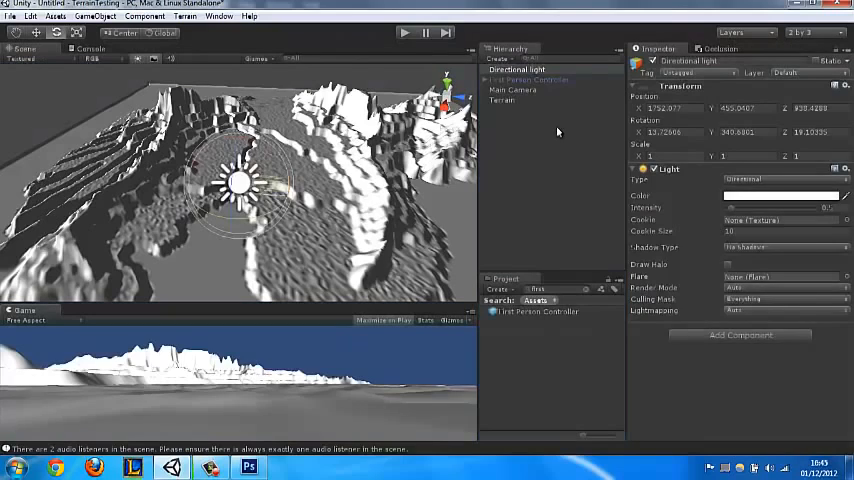
left_click(502, 100)
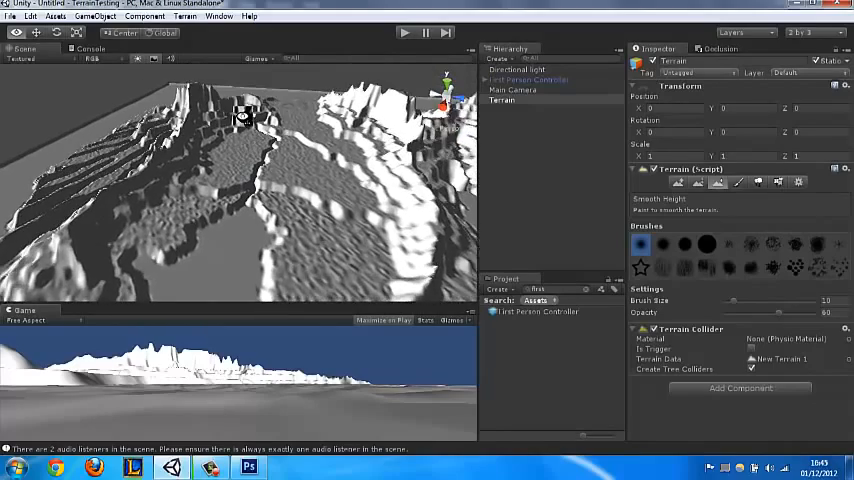
Step: Smooth the spiky terrain ridges using Smooth Height with brush size 42
left_click(528, 79)
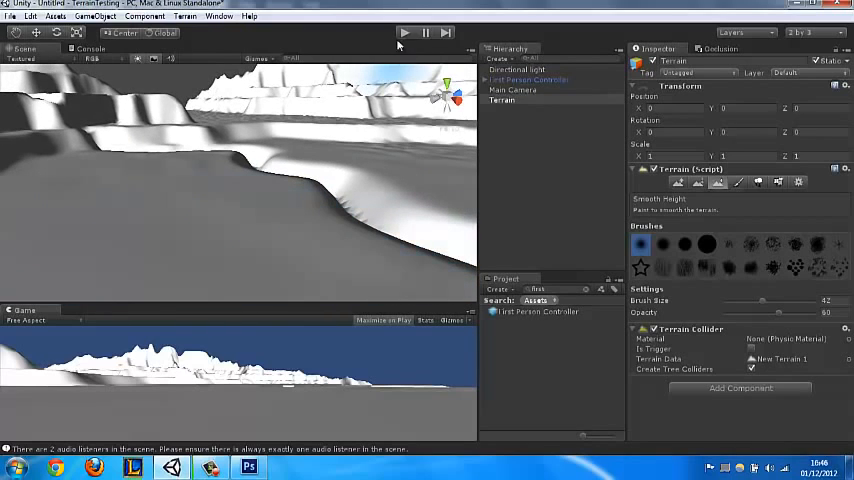
left_click(405, 32)
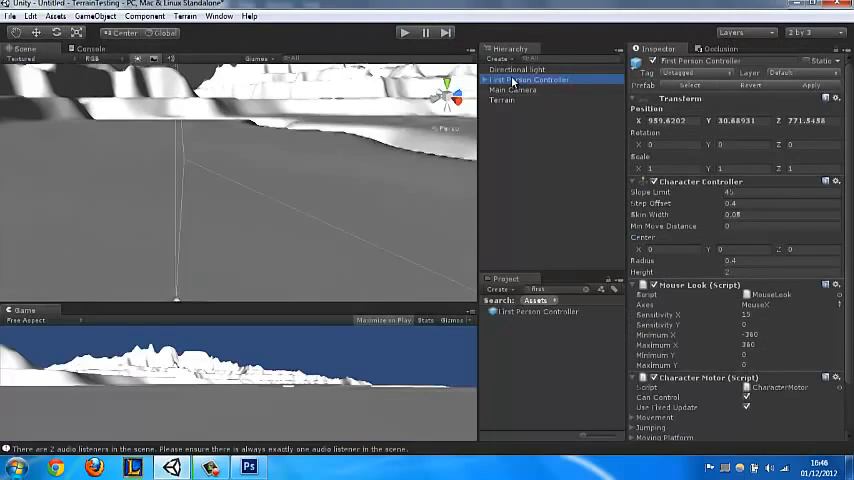
left_click(530, 79)
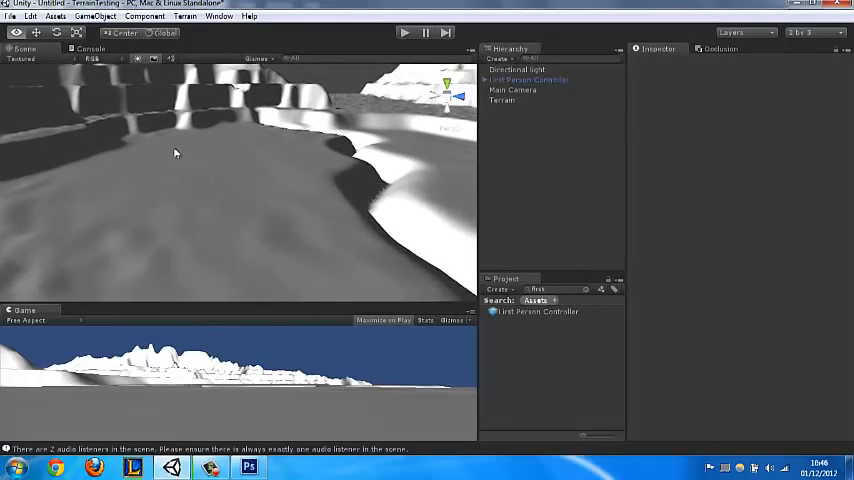
Step: Paint the terrain with the grass texture at tile size 15
left_click(502, 100)
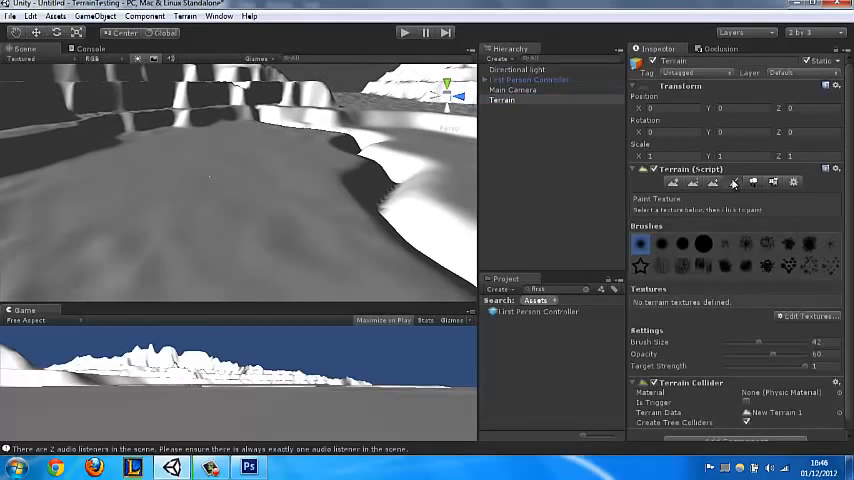
left_click(806, 316)
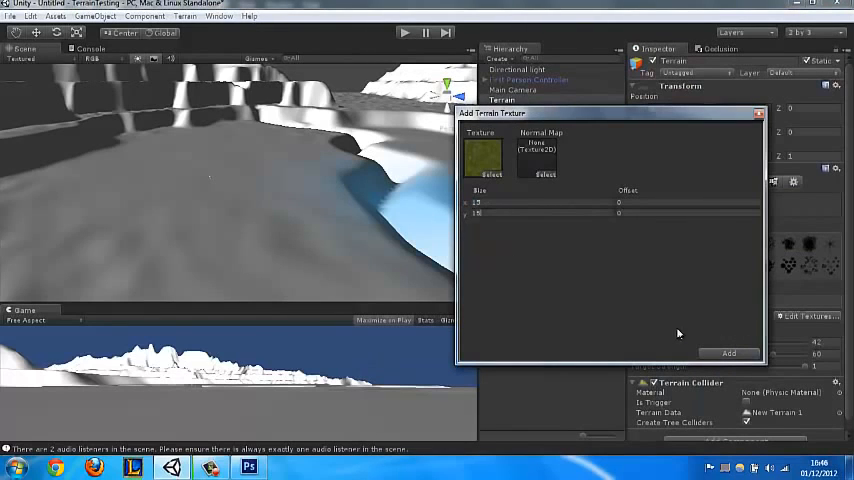
left_click(728, 353)
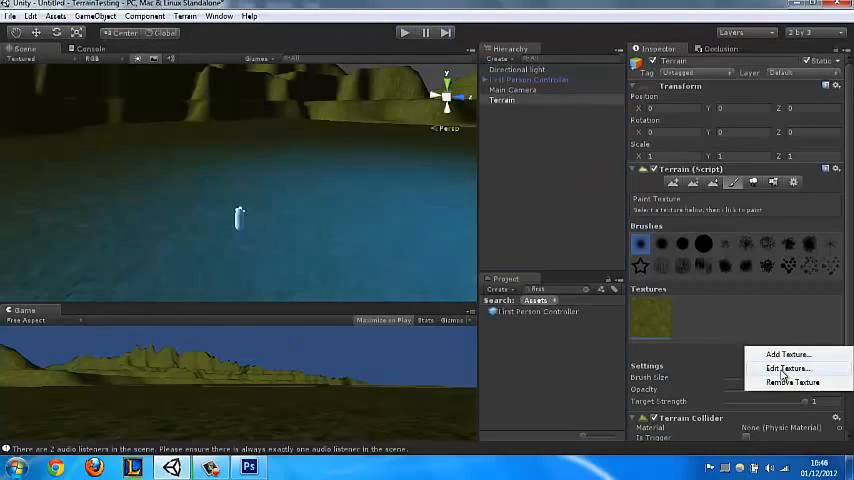
left_click(788, 368)
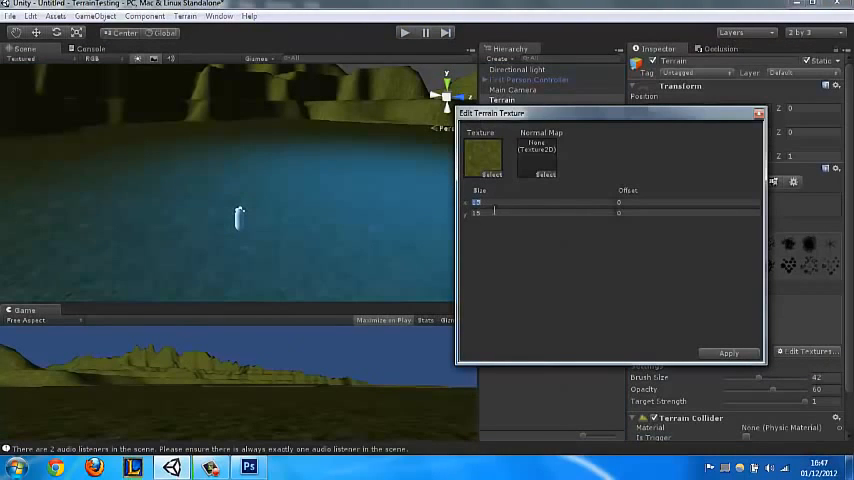
left_click(729, 352)
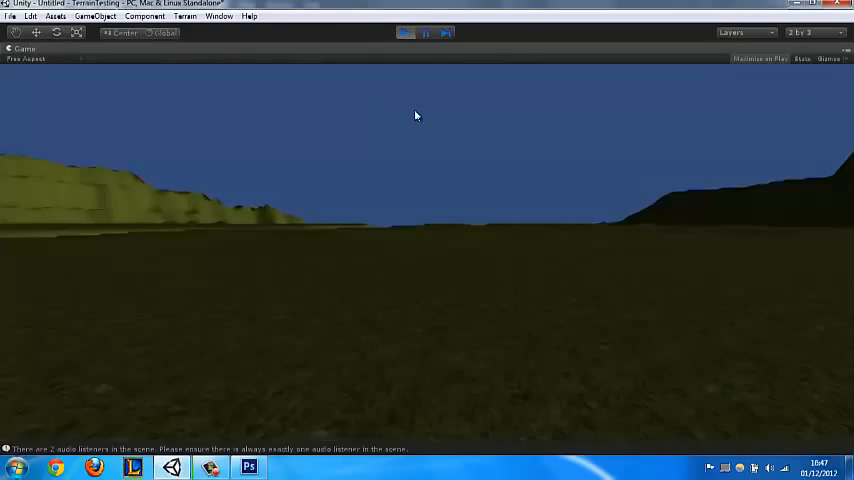
Step: Set a cloudy blue skybox in Render Settings, preview it in Play mode, then stop
left_click(30, 16)
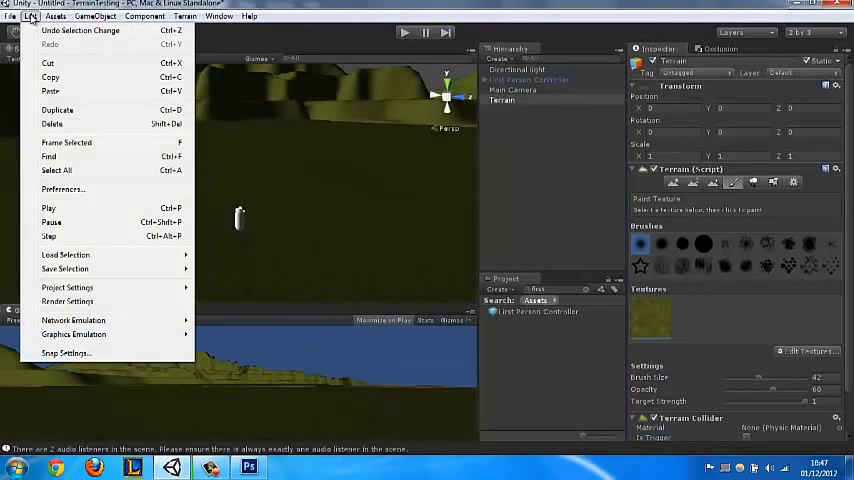
mouse_move(68, 301)
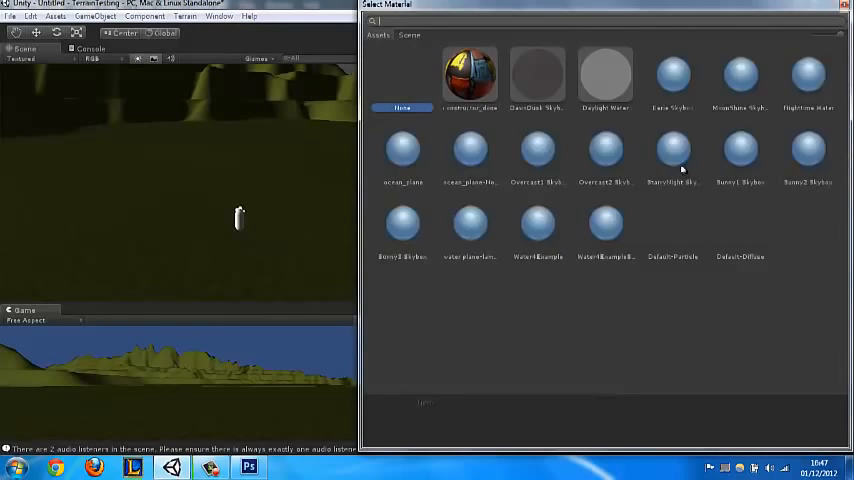
left_click(808, 150)
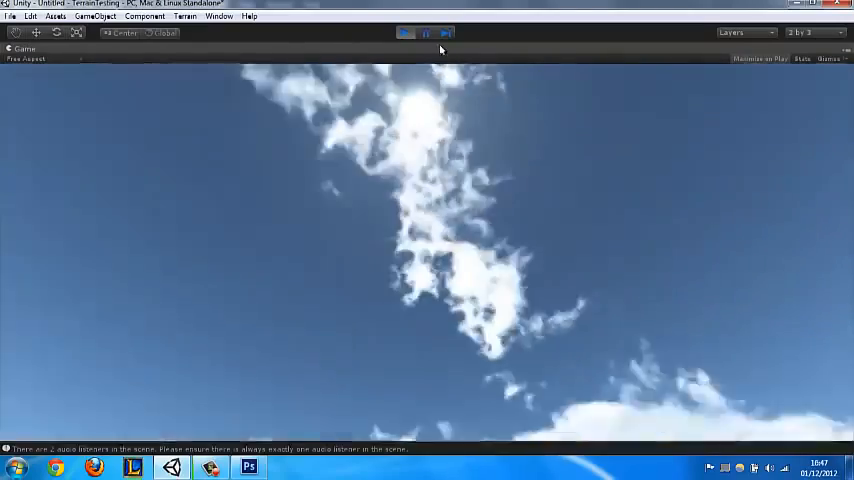
left_click(405, 32)
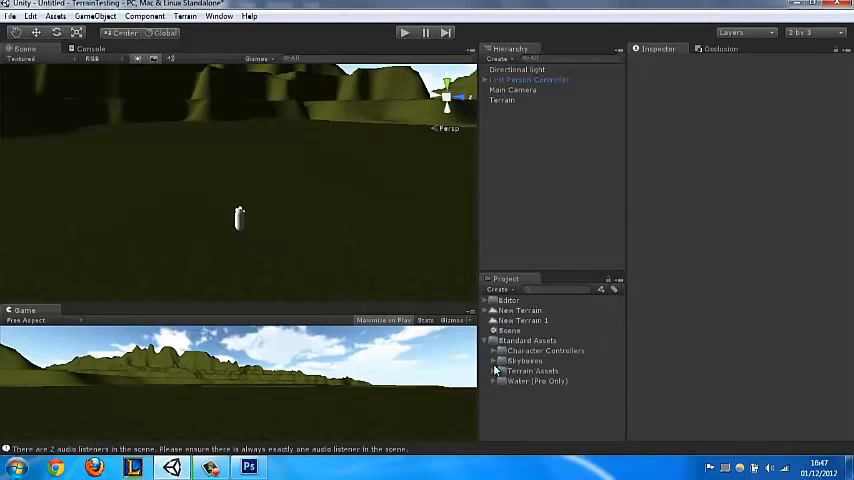
Step: Preview the StarryNight and Sunny1 skyboxes, then set the six Sunny2 textures to Trilinear filtering
left_click(553, 392)
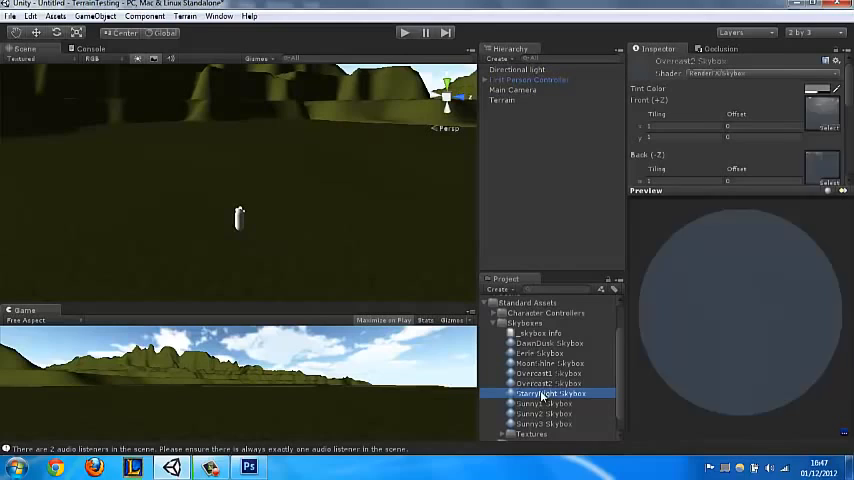
left_click(545, 387)
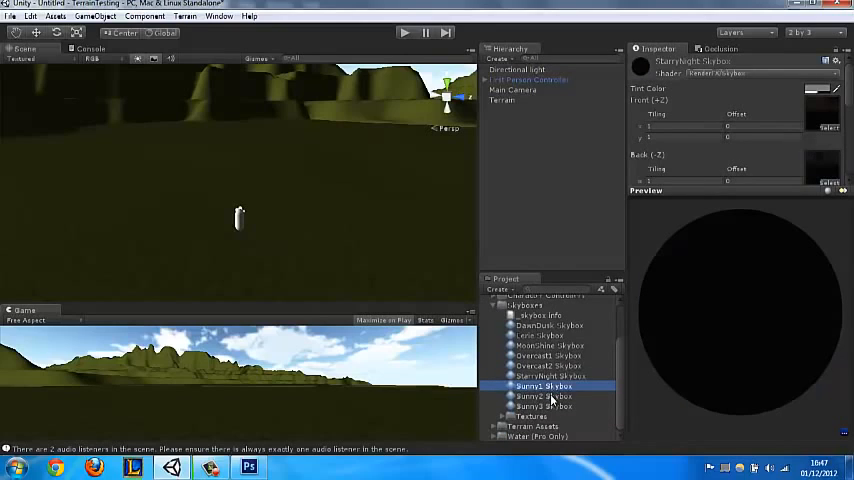
left_click(543, 396)
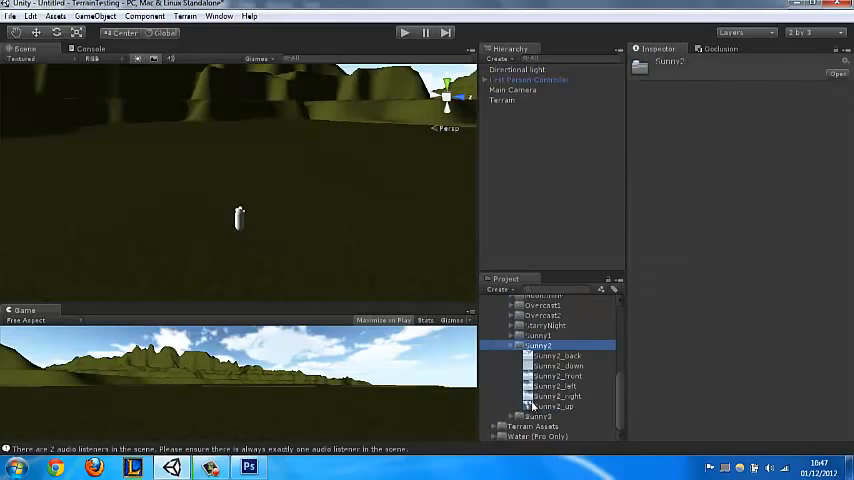
left_click(557, 356)
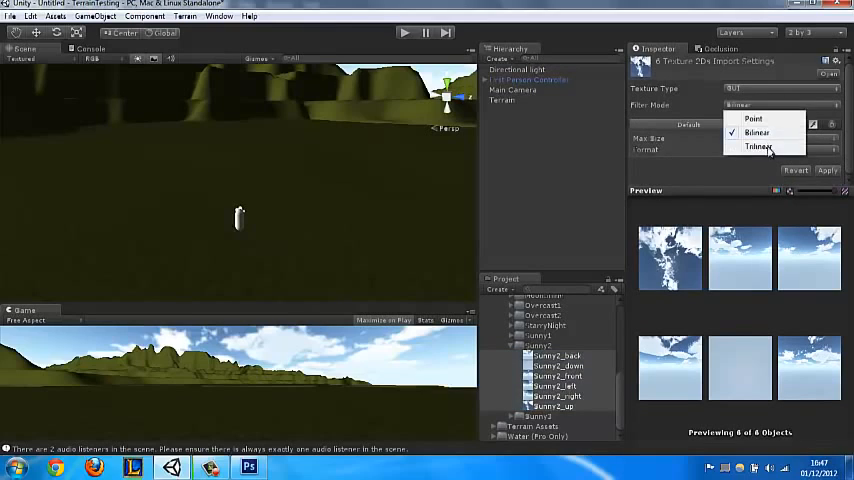
left_click(758, 147)
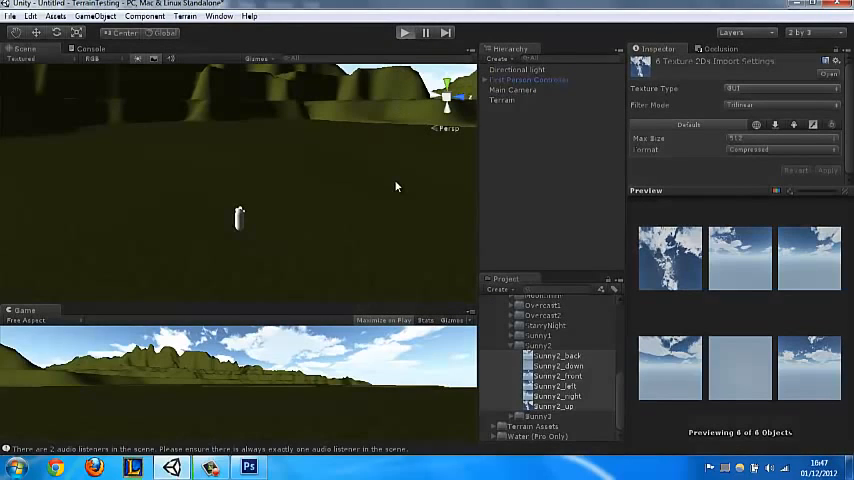
mouse_move(380, 160)
type("water")
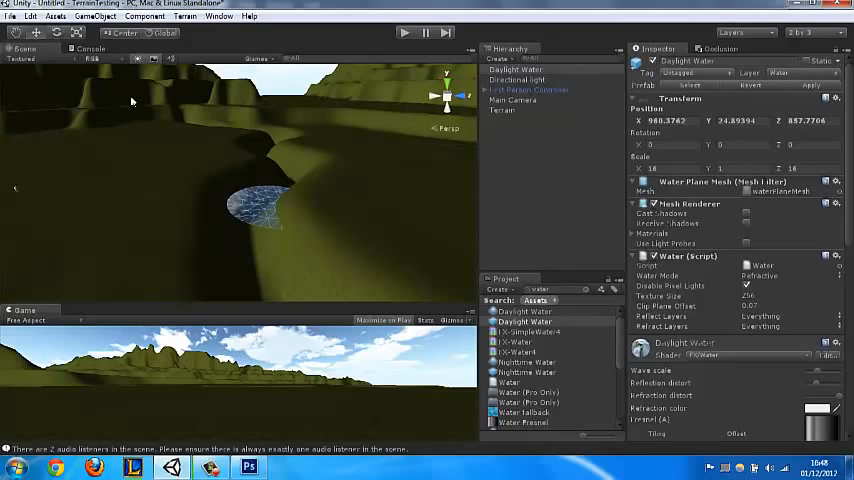
Step: Place the Daylight Water prefab, then scale and move it into a sea around the island
left_click(260, 205)
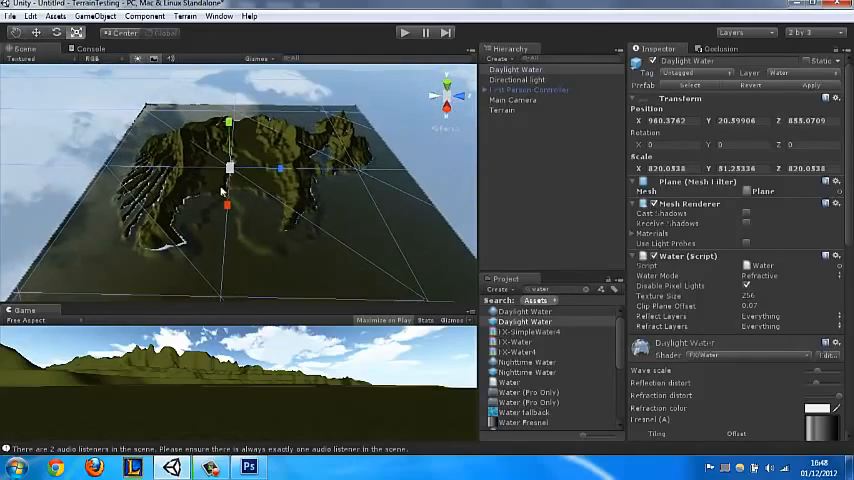
left_click_drag(228, 168, 228, 185)
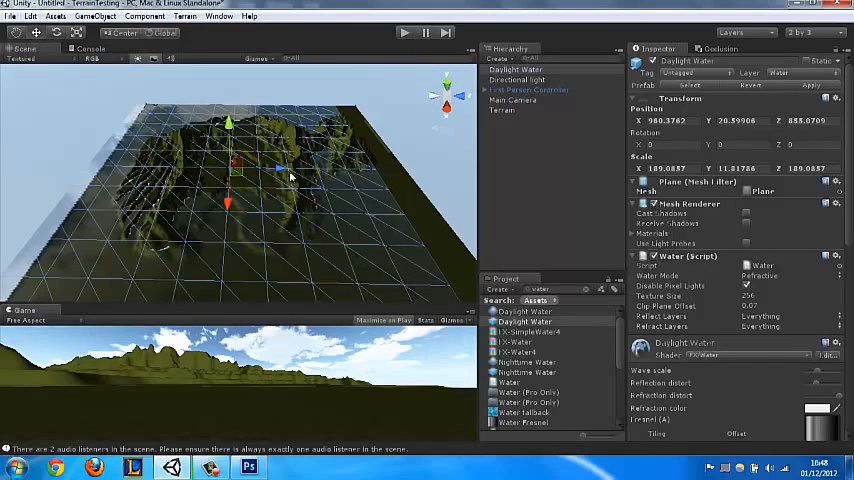
left_click_drag(280, 168, 305, 170)
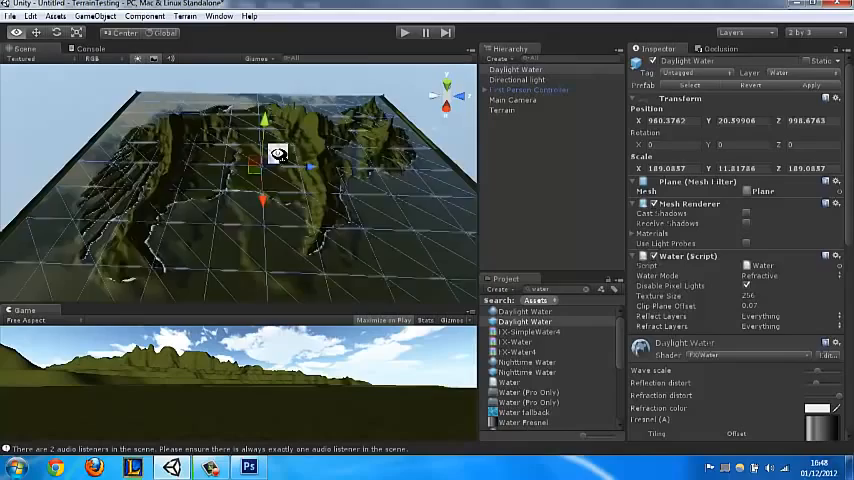
left_click_drag(280, 180, 300, 130)
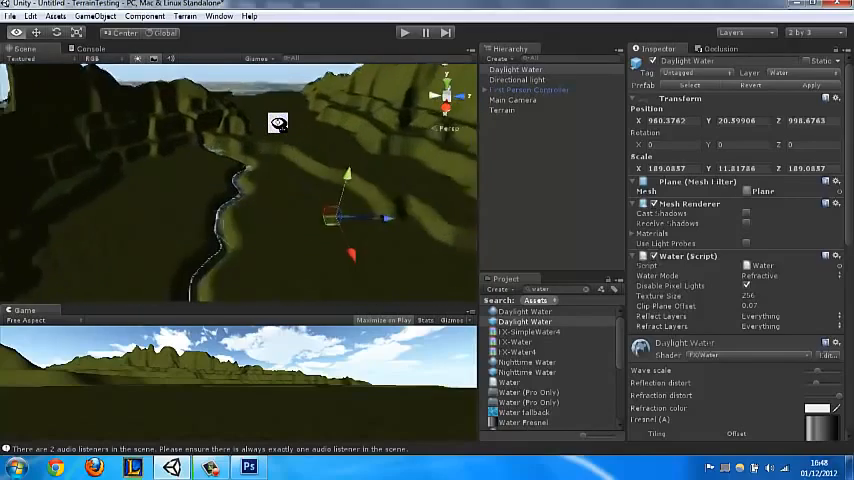
left_click(502, 110)
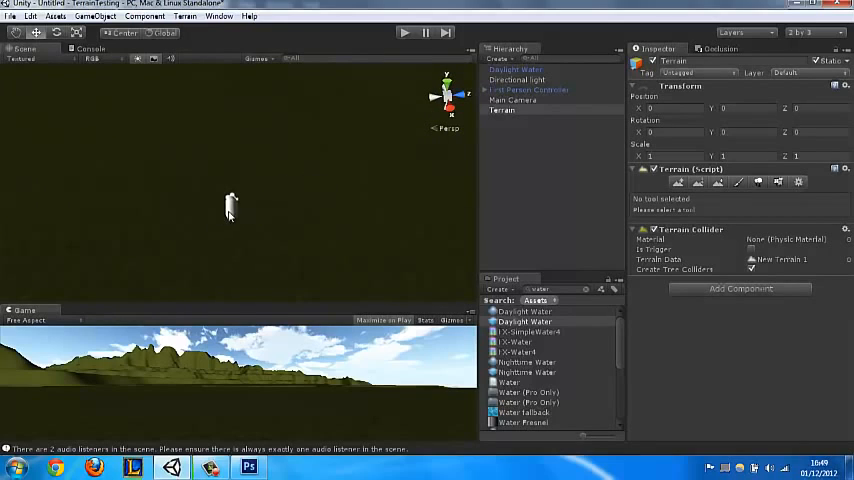
Step: Select the First Person Controller to show its controller, mouse look and motor settings
left_click(528, 90)
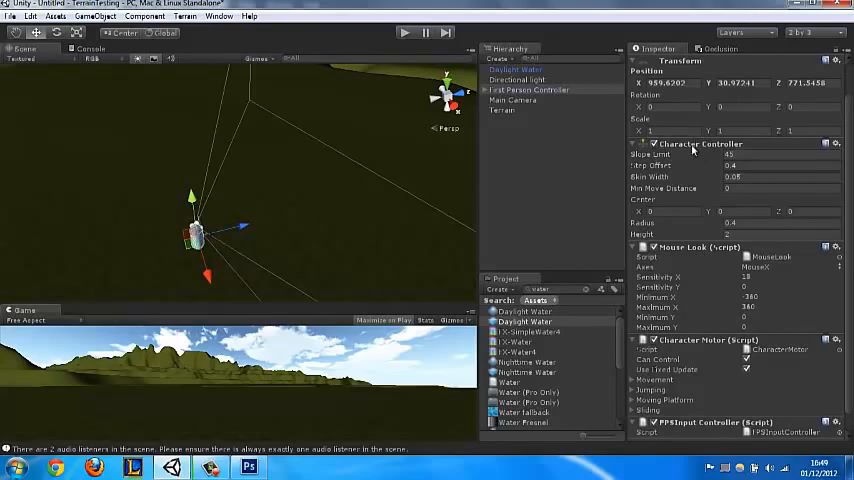
left_click(528, 90)
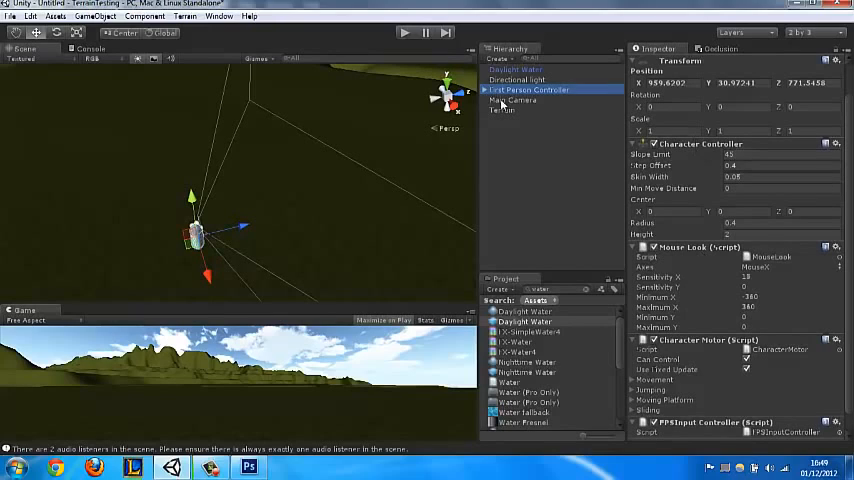
Step: Enable Cast and Receive Shadows on the controller's Graphics mesh, then select the Directional light
left_click(489, 89)
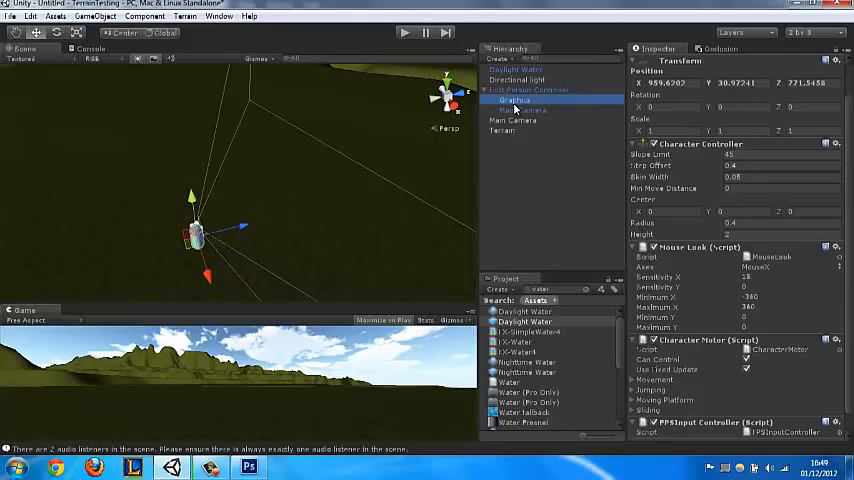
left_click(513, 100)
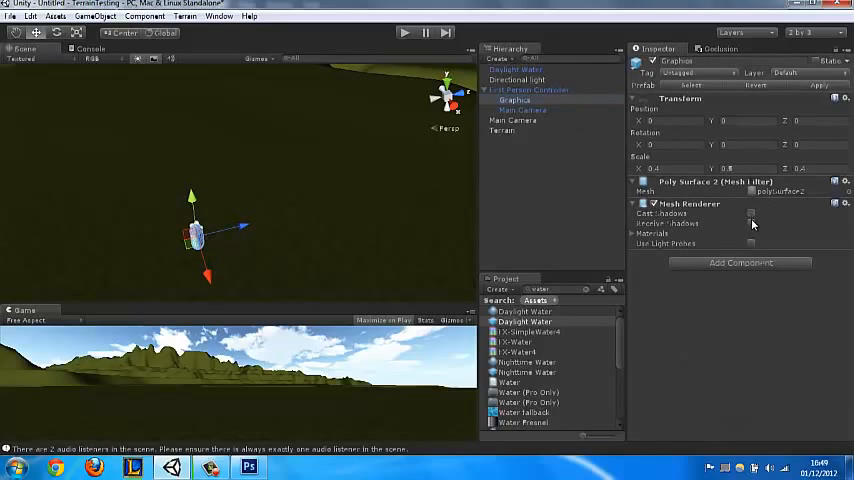
left_click(751, 223)
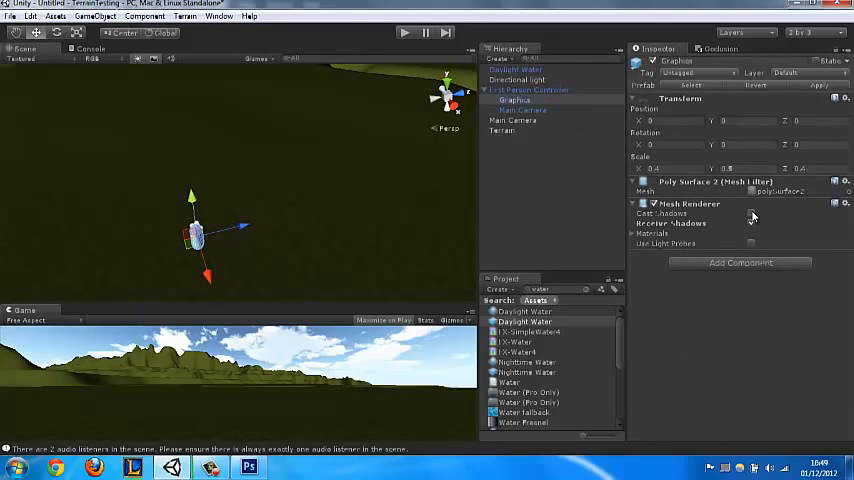
left_click(751, 213)
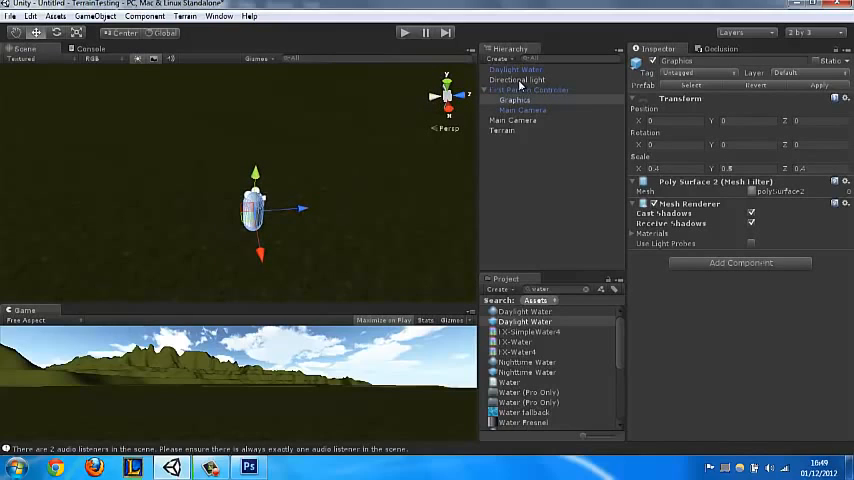
left_click(517, 79)
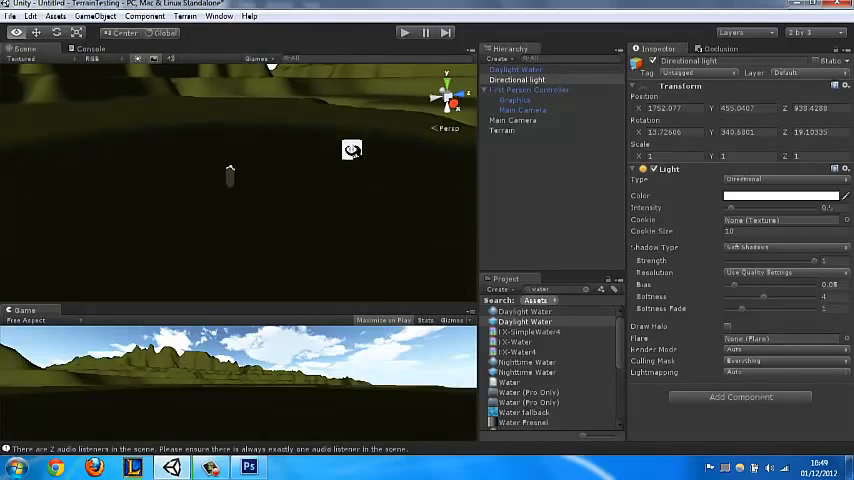
Step: Reselect the controller and light to check the shadow, then select the Terrain
left_click(529, 89)
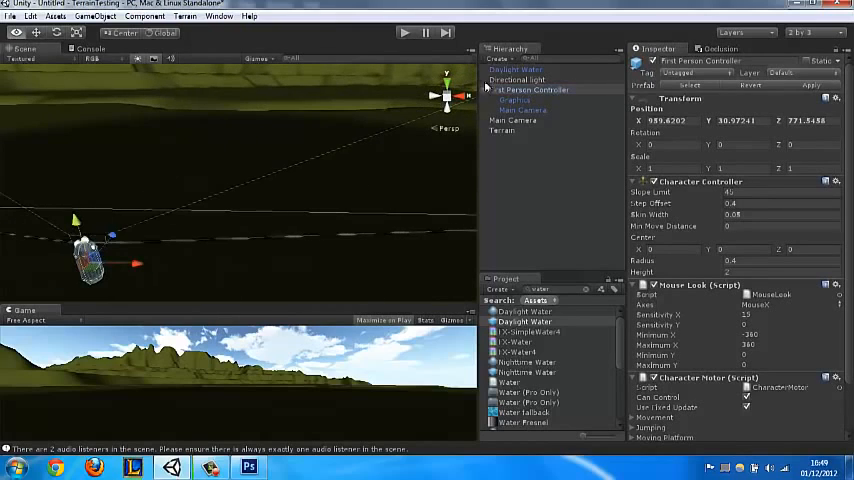
left_click(517, 79)
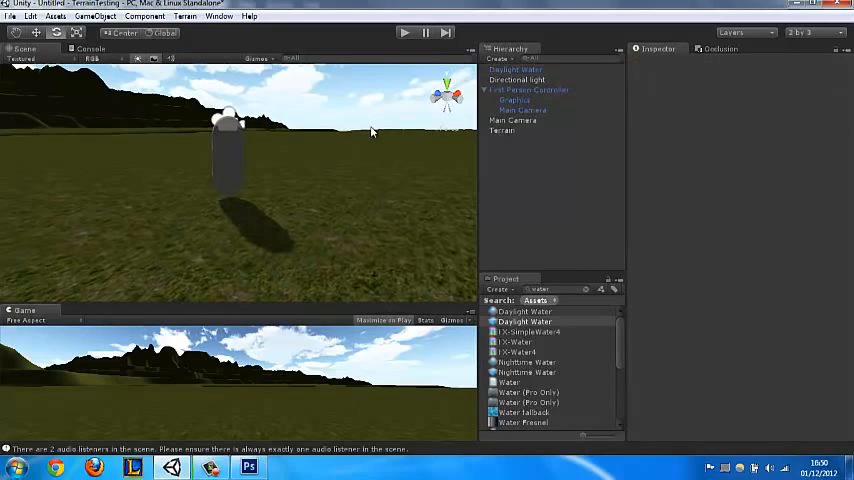
mouse_move(302, 138)
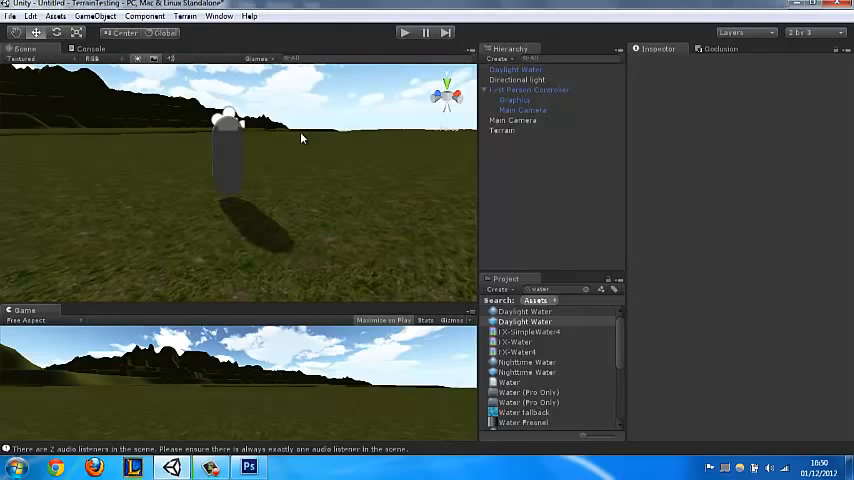
mouse_move(210, 60)
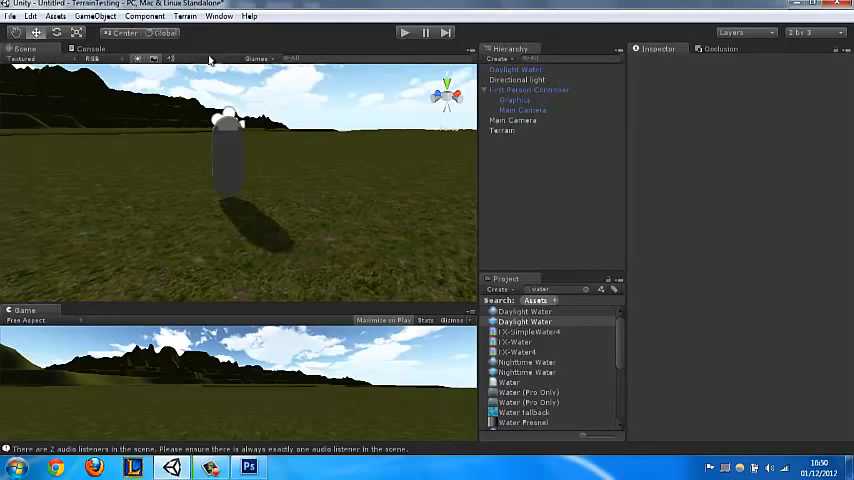
left_click(502, 130)
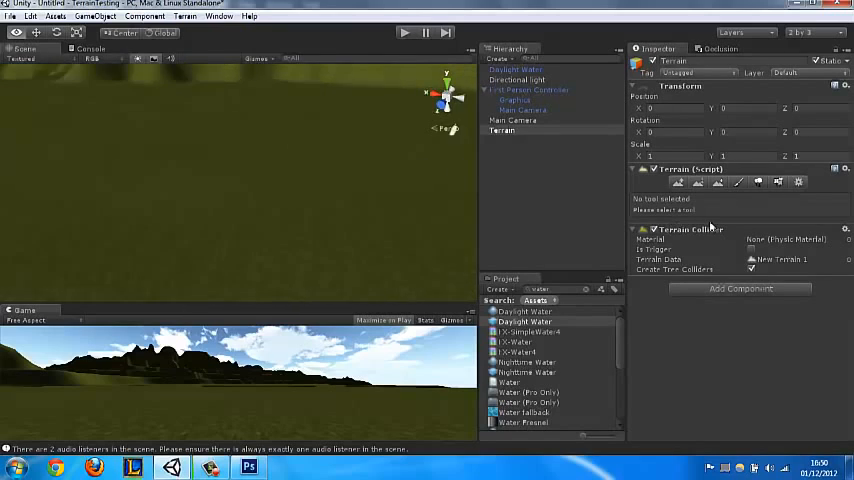
Step: Add the sand image as a new texture in the terrain's Paint Texture tool
left_click(713, 182)
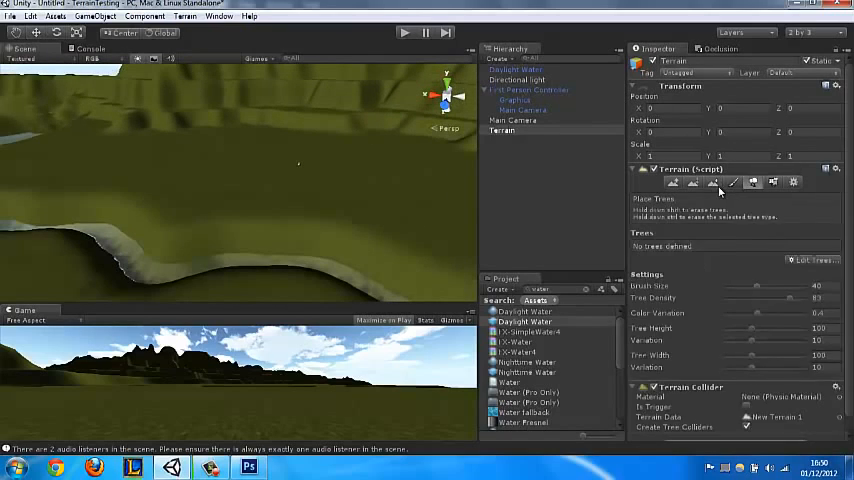
left_click(732, 182)
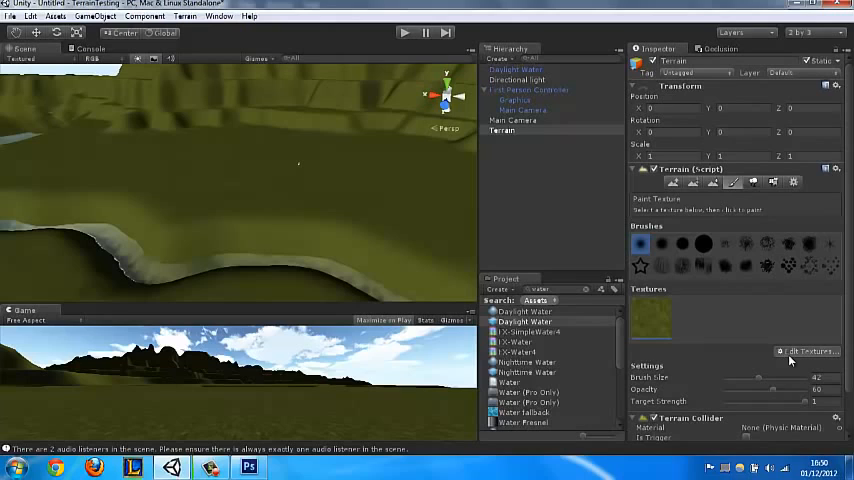
left_click(808, 351)
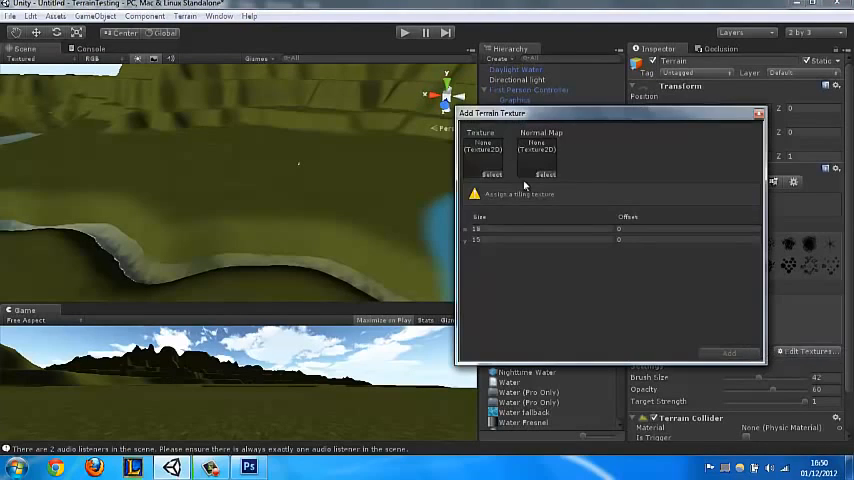
left_click(491, 175)
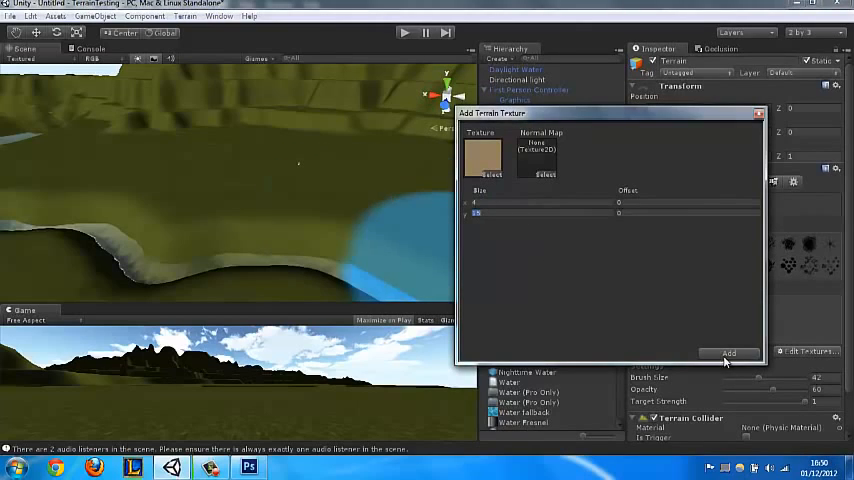
left_click(728, 352)
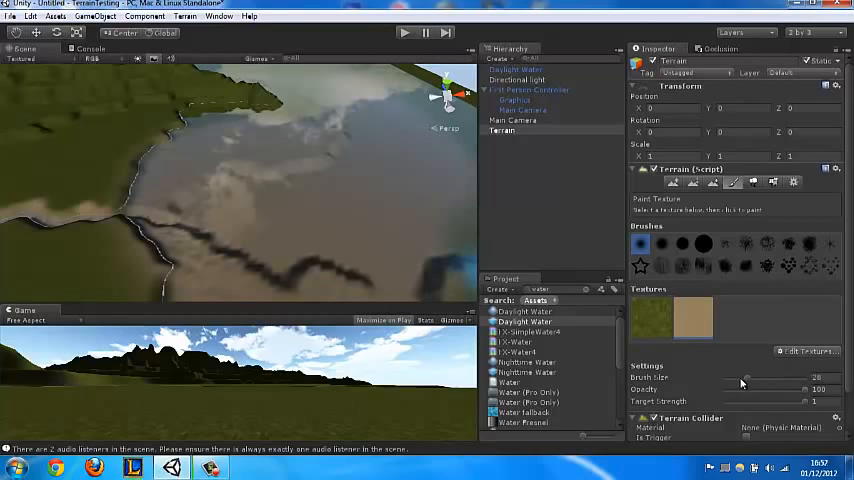
Step: Shrink the brush and paint sand along the island's shoreline
left_click_drag(745, 377, 737, 377)
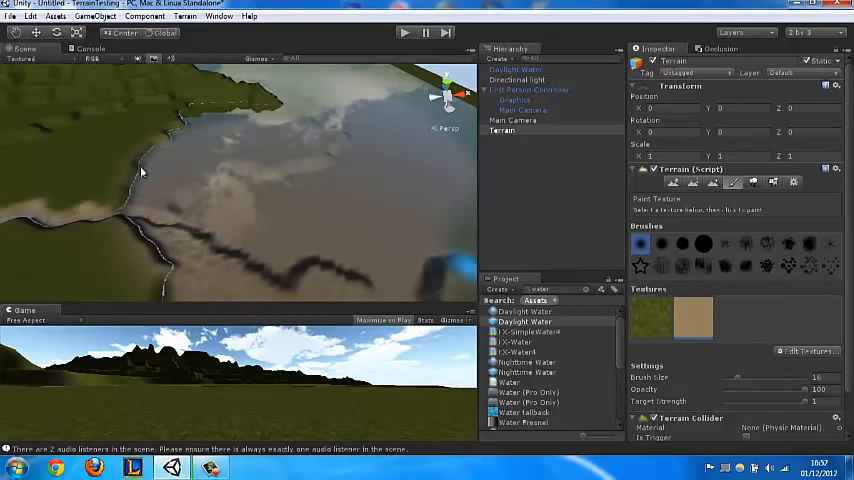
left_click(140, 160)
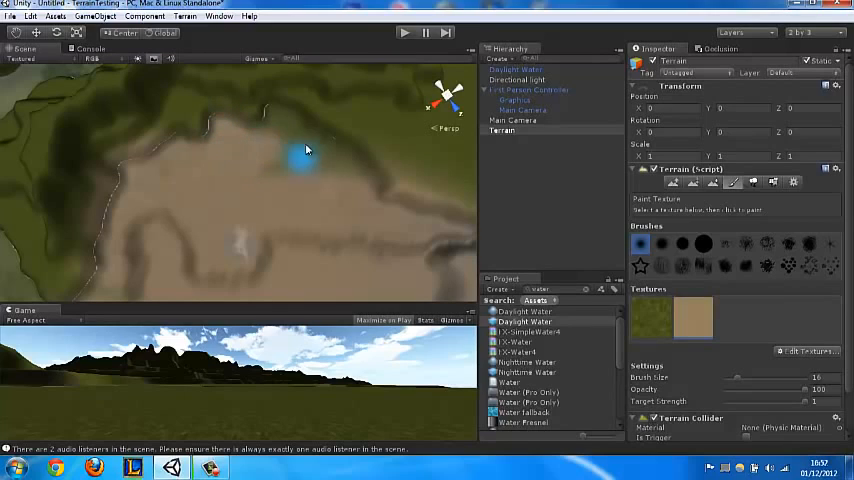
mouse_move(350, 152)
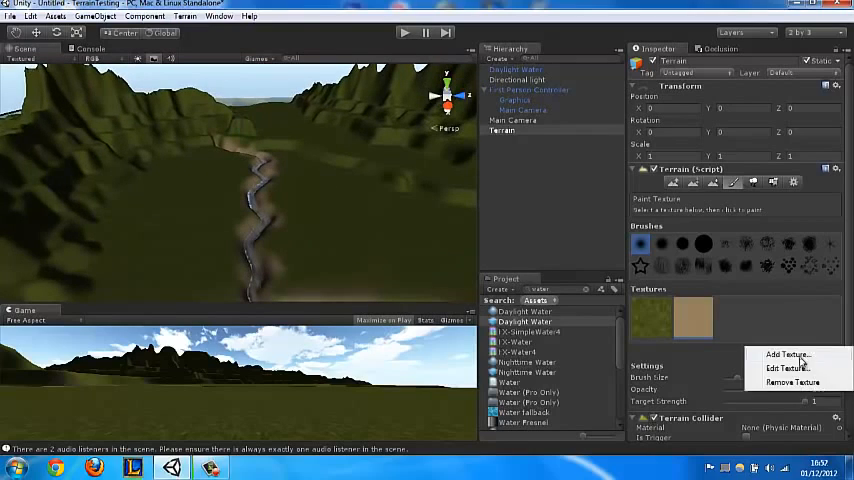
Step: Add the cliff image as a third terrain texture with tile size 20
left_click(789, 354)
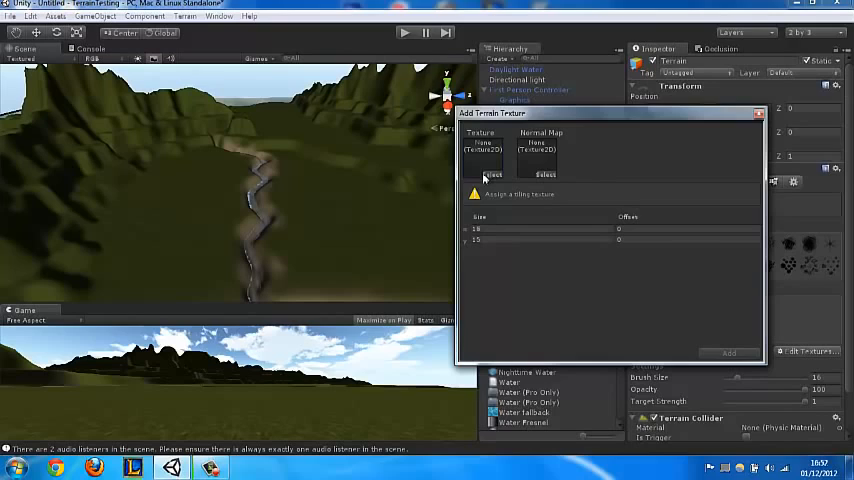
left_click(483, 174)
type("20")
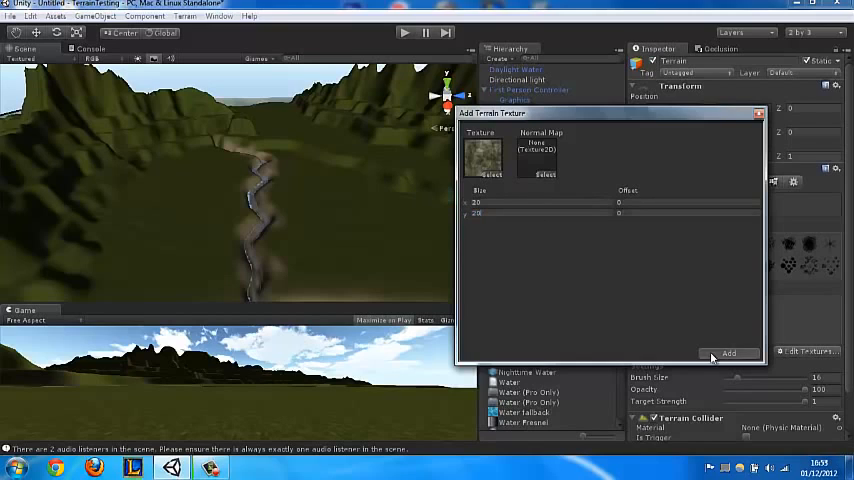
left_click(728, 352)
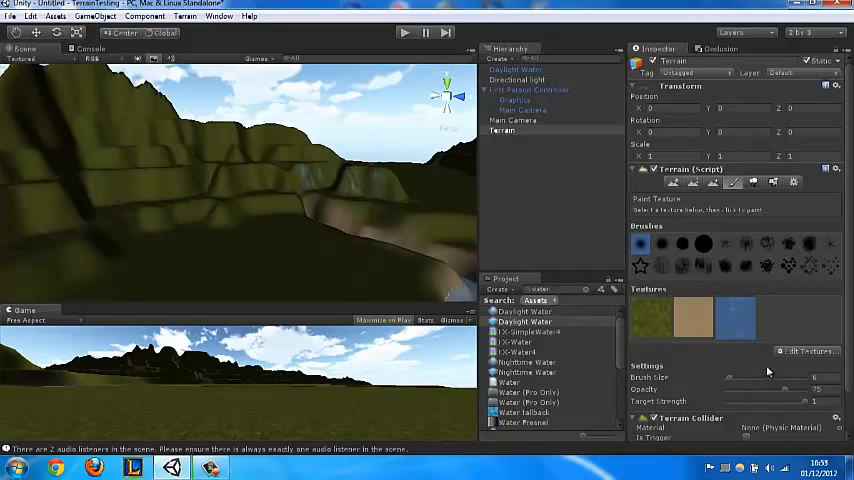
Step: Paint the cliff texture at opacity 100 onto steep hillsides, then enter Play mode
left_click(791, 389)
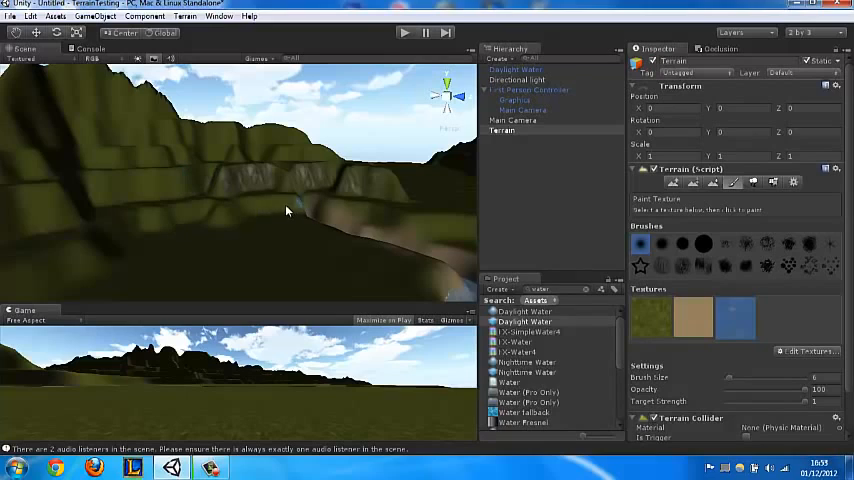
mouse_move(243, 216)
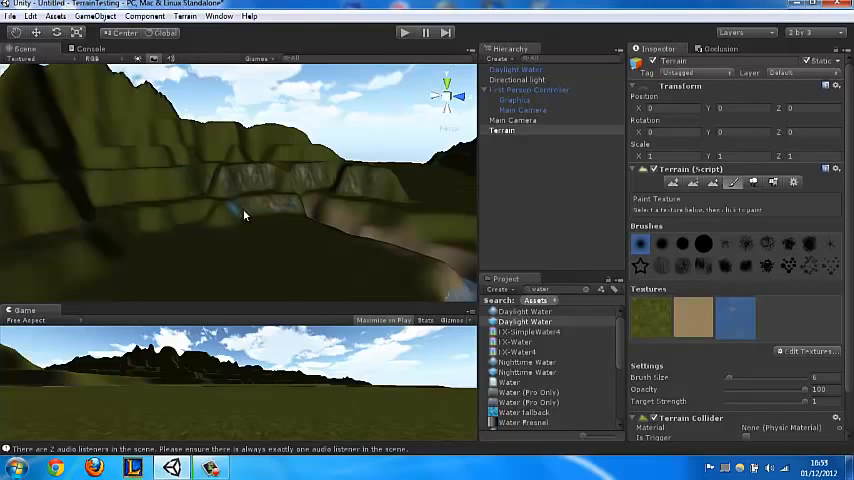
mouse_move(182, 221)
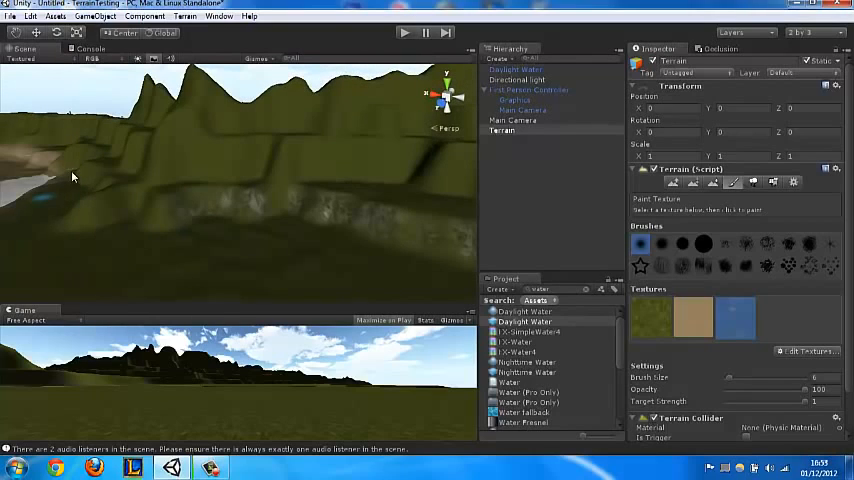
mouse_move(98, 193)
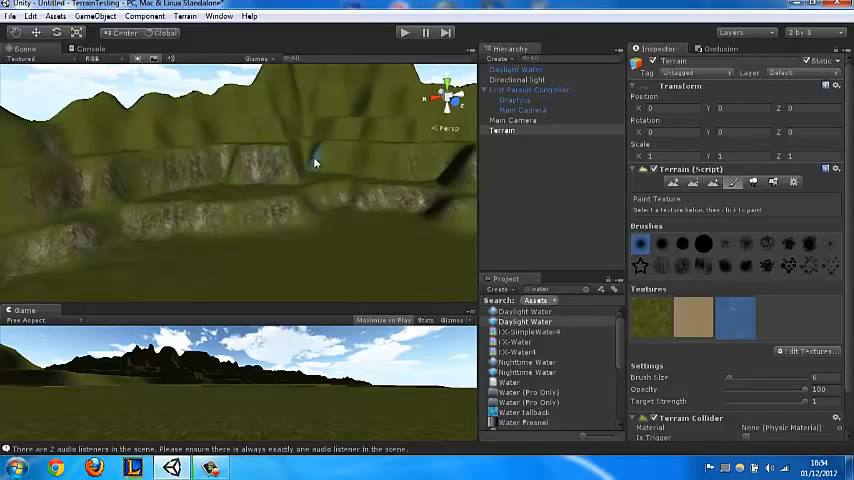
left_click(340, 160)
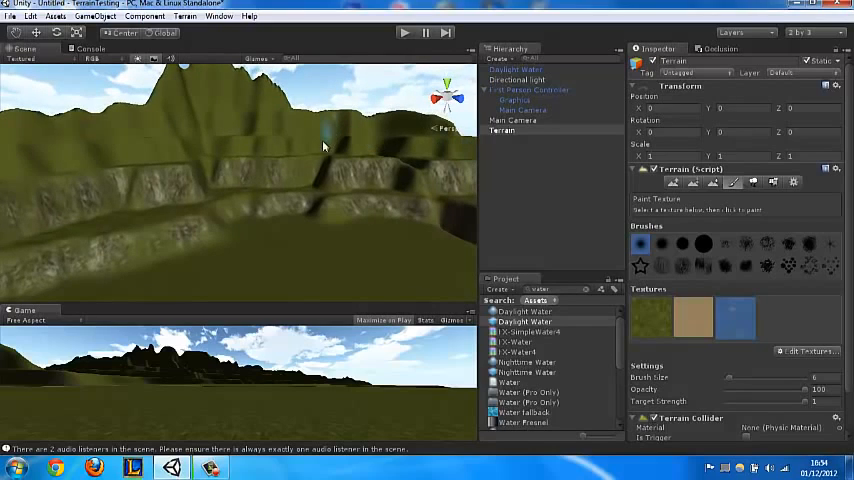
mouse_move(402, 130)
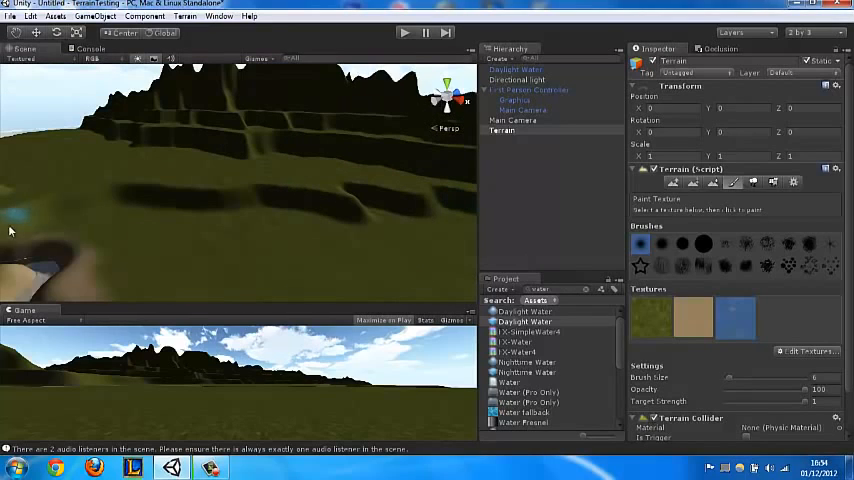
mouse_move(203, 205)
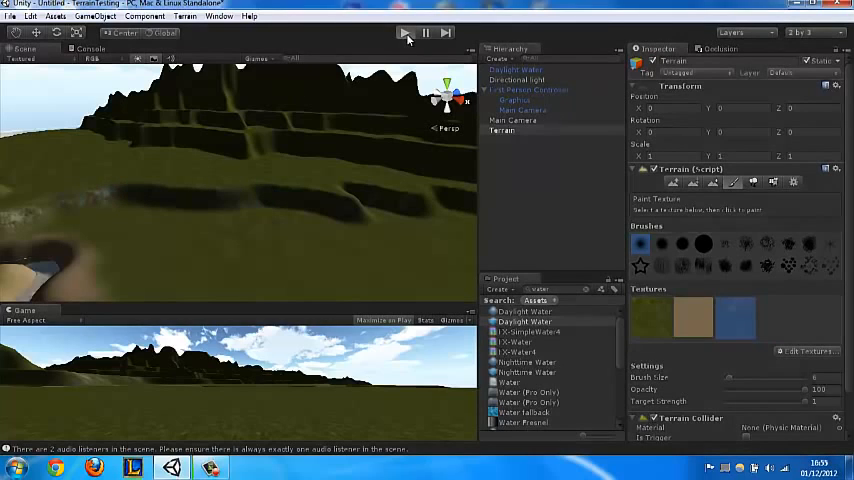
left_click(405, 33)
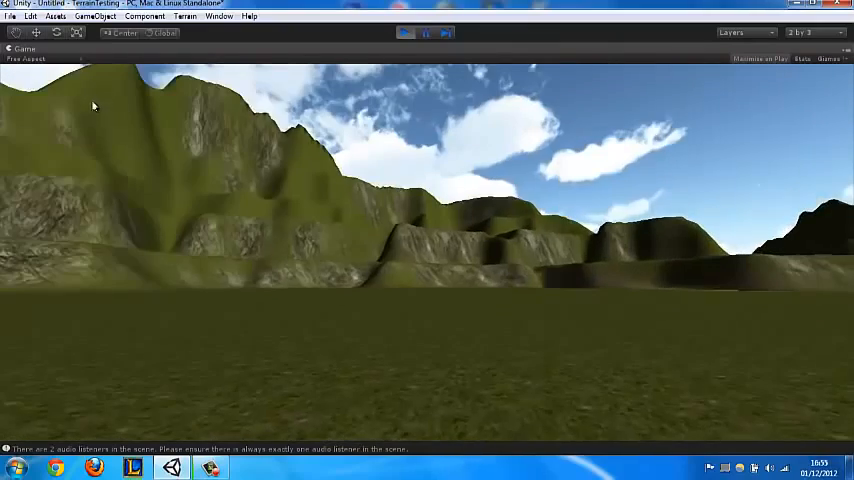
Step: Enter Play mode and look around the island's rocky ridges and grassy plain from the first-person controller
left_click(405, 33)
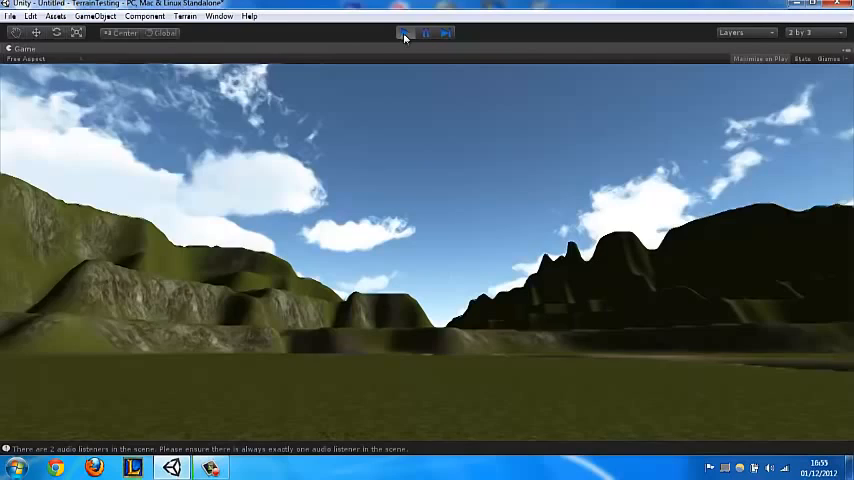
left_click(404, 33)
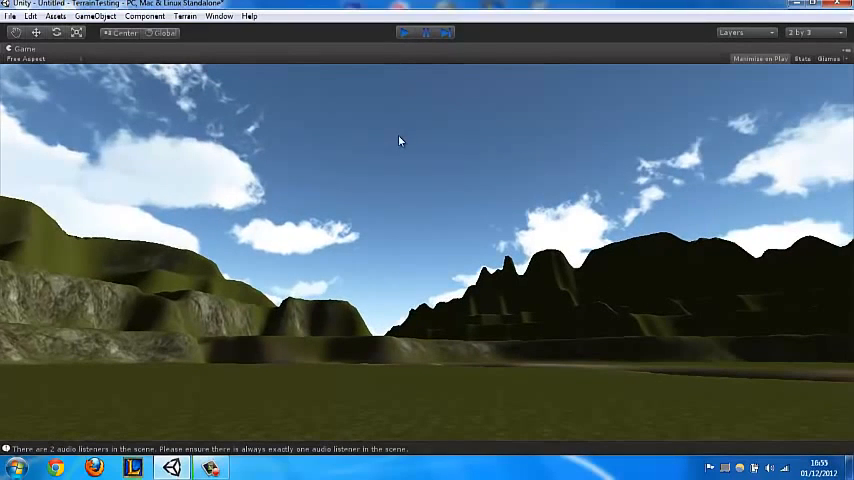